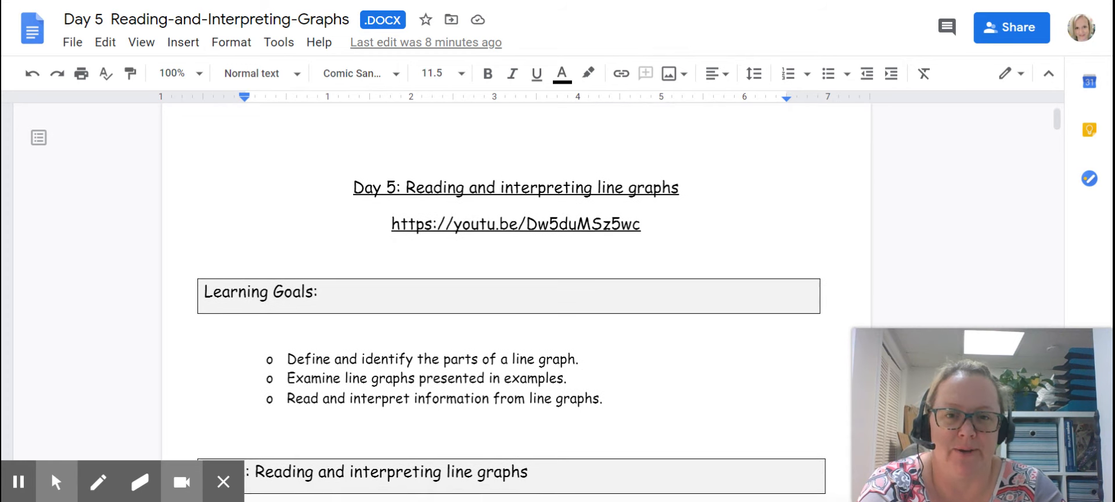
Scroll to the y-axis paragraph on page 2 and place the cursor at "this" in the dependent-variable sentence.
{"action": "scroll", "scroll_direction": "down", "scroll_amount": 3}
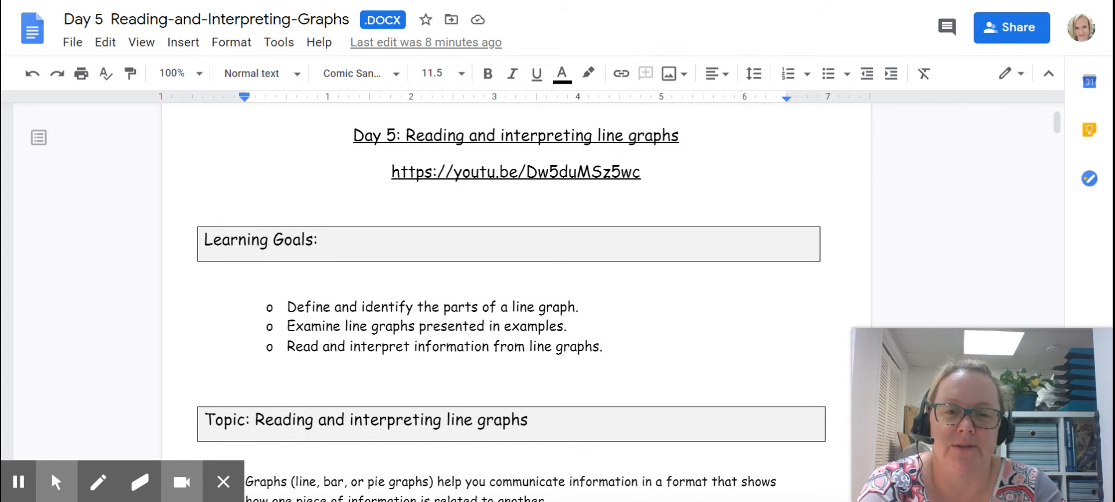
{"action": "scroll", "scroll_direction": "down", "scroll_amount": 3}
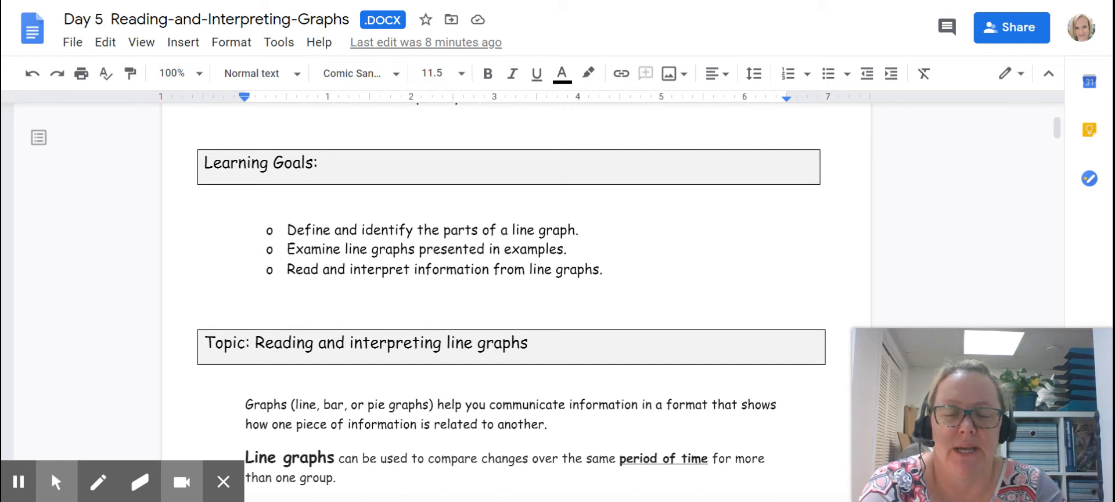
{"action": "scroll", "scroll_direction": "up", "scroll_amount": 3}
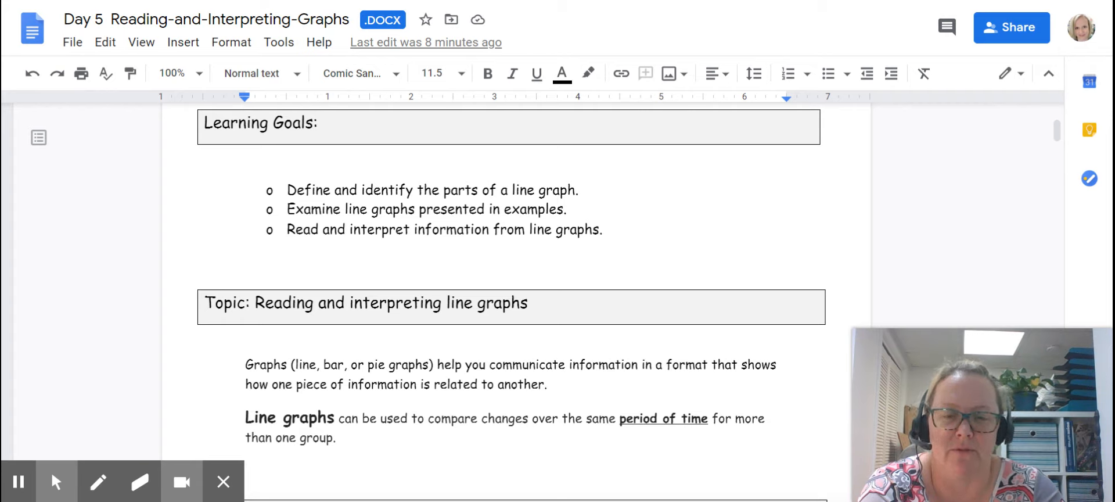
{"action": "scroll", "scroll_direction": "down", "scroll_amount": 3}
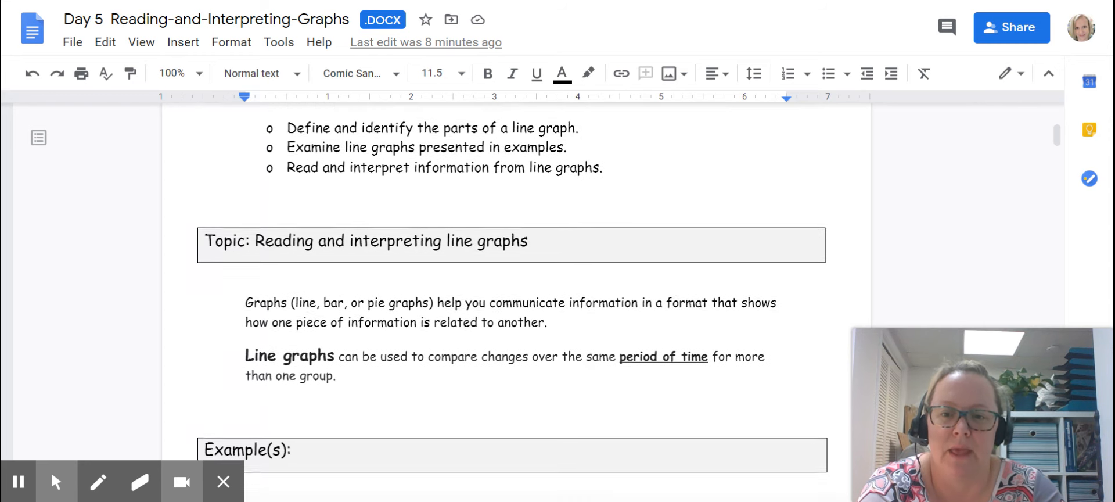
{"action": "scroll", "scroll_direction": "down", "scroll_amount": 3}
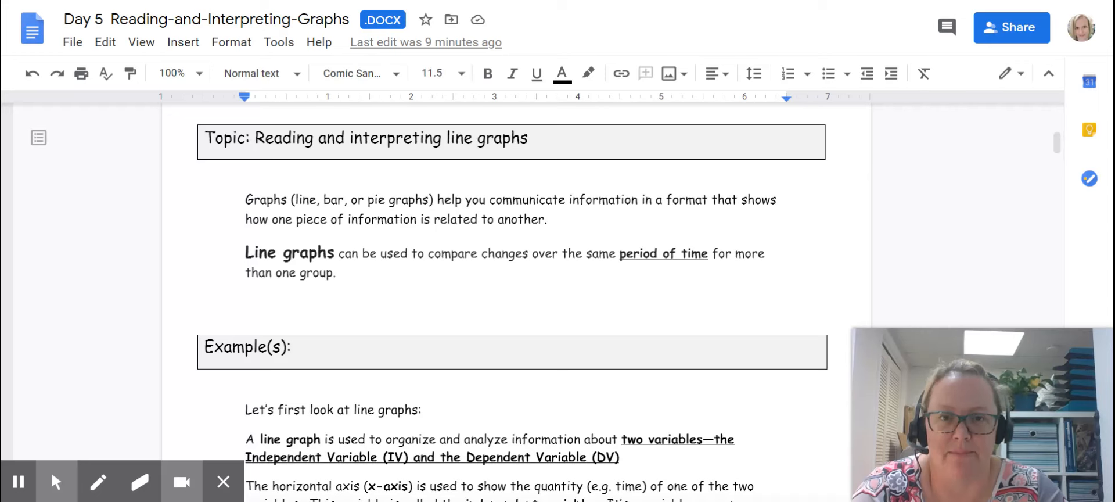
{"action": "scroll", "scroll_direction": "down", "scroll_amount": 3}
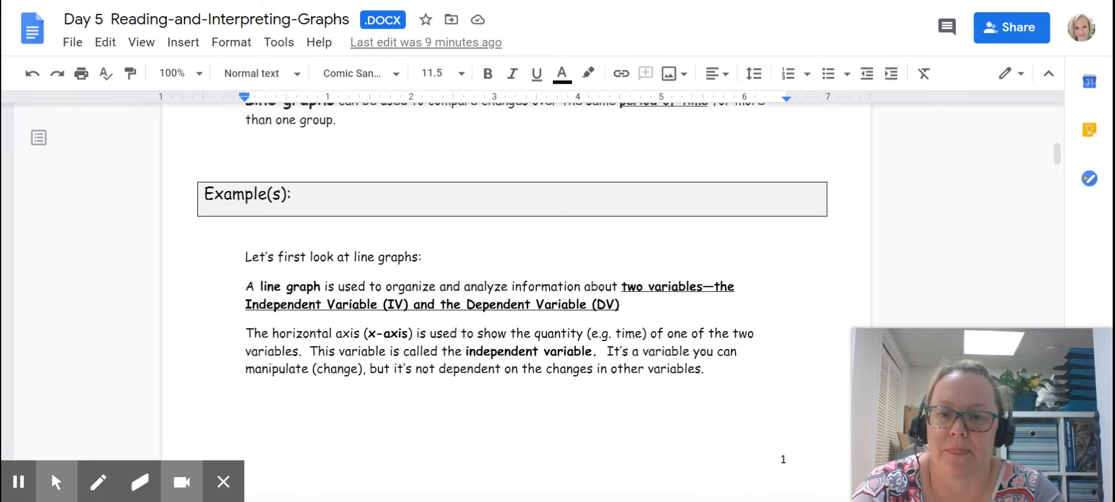
{"action": "scroll", "scroll_direction": "down", "scroll_amount": 3}
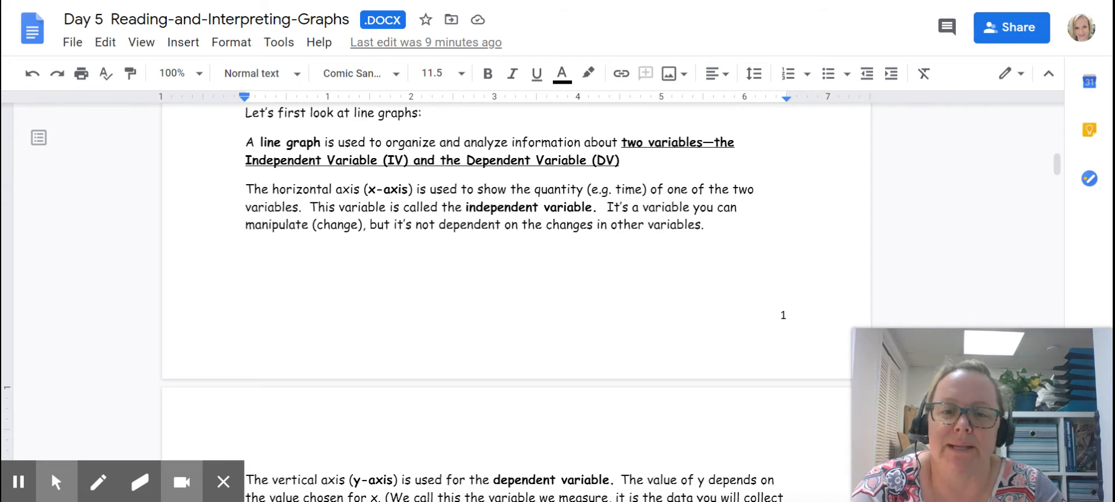
{"action": "scroll", "scroll_direction": "down", "scroll_amount": 3}
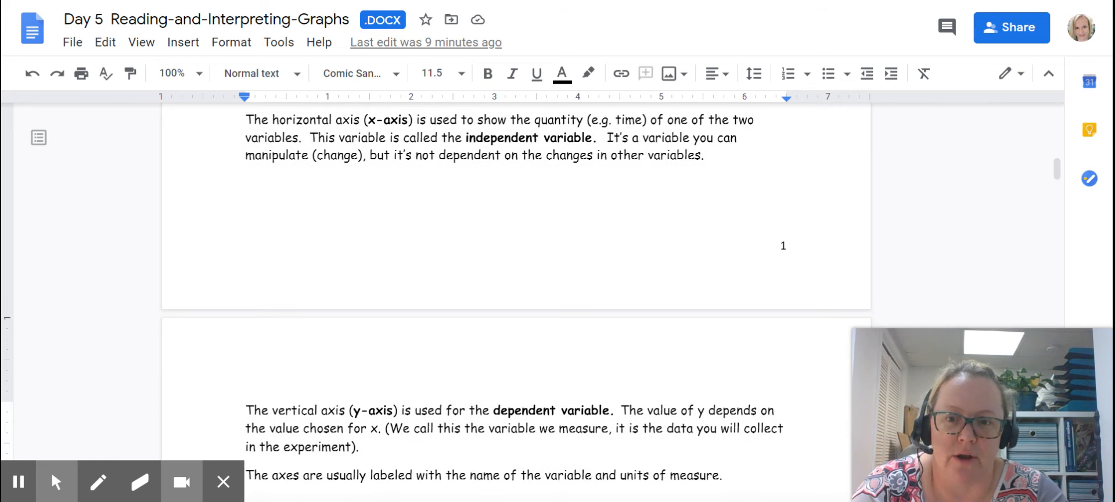
{"action": "scroll", "scroll_direction": "down", "scroll_amount": 3}
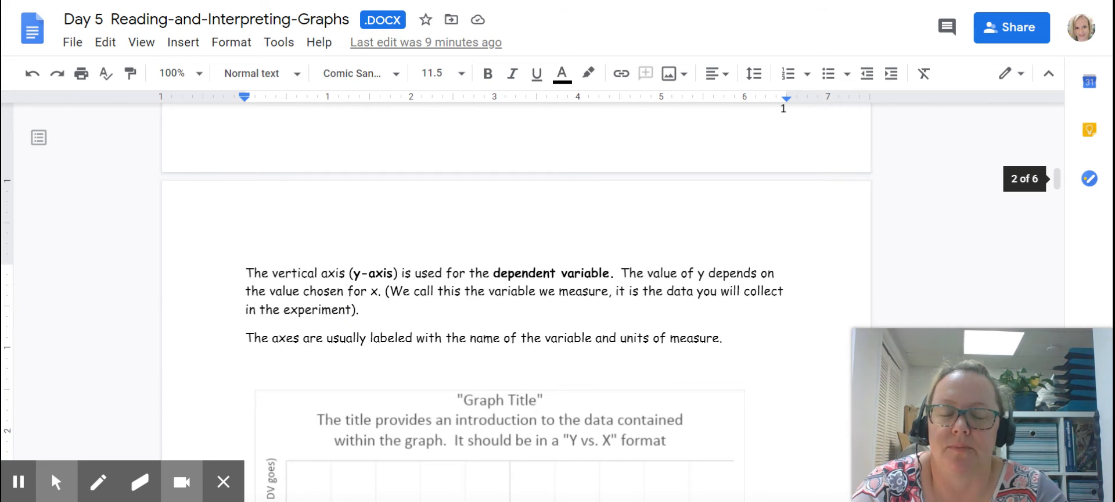
{"action": "scroll", "scroll_direction": "down", "scroll_amount": 3}
{"action": "type", "text": "e DV"}
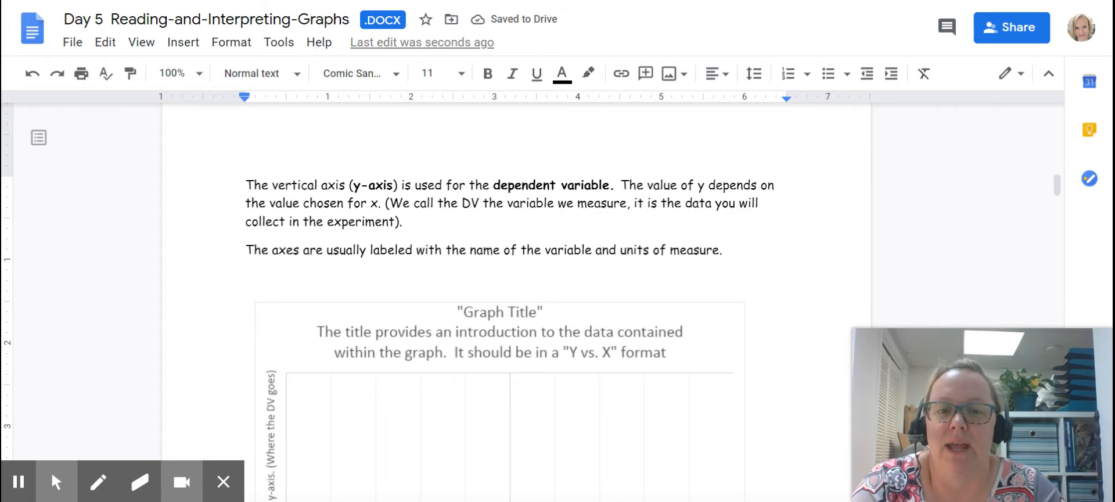
{"action": "left_click", "coordinate": [481, 202]}
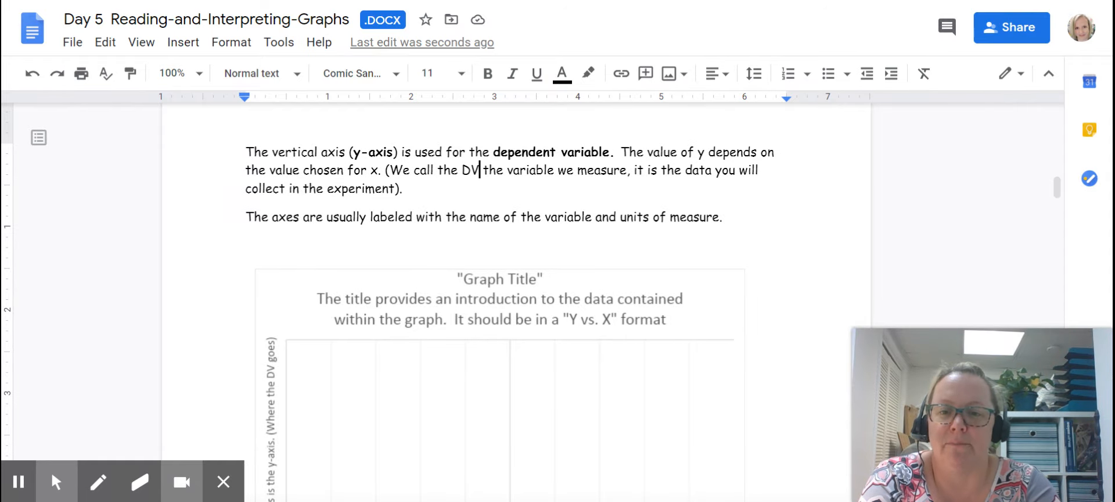
{"action": "scroll", "scroll_direction": "down", "scroll_amount": 3}
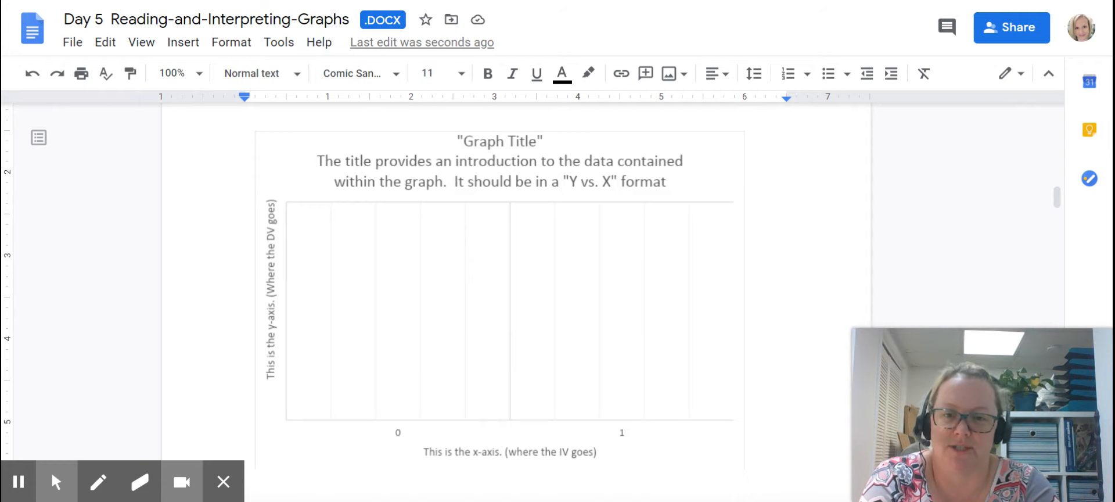
{"action": "mouse_move", "coordinate": [547, 135]}
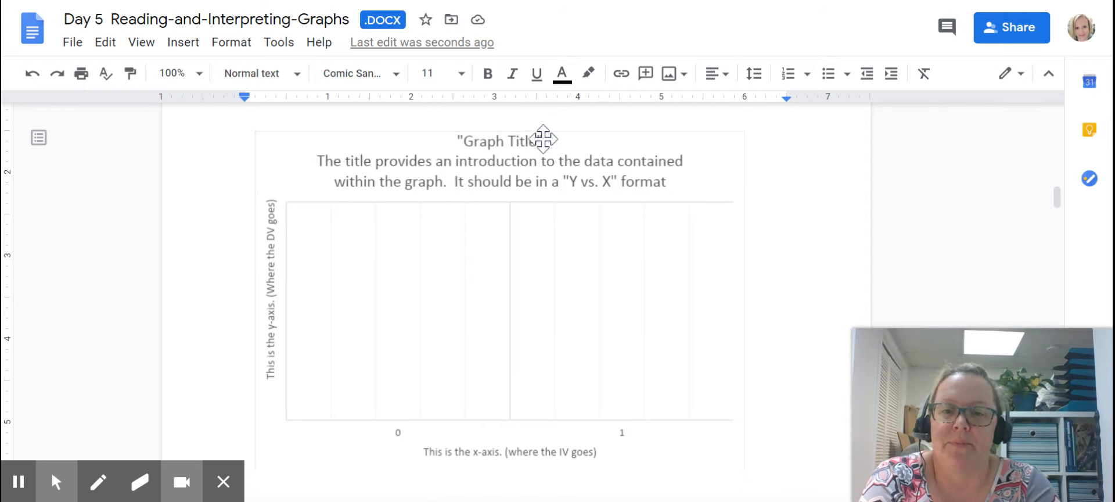
{"action": "mouse_move", "coordinate": [704, 176]}
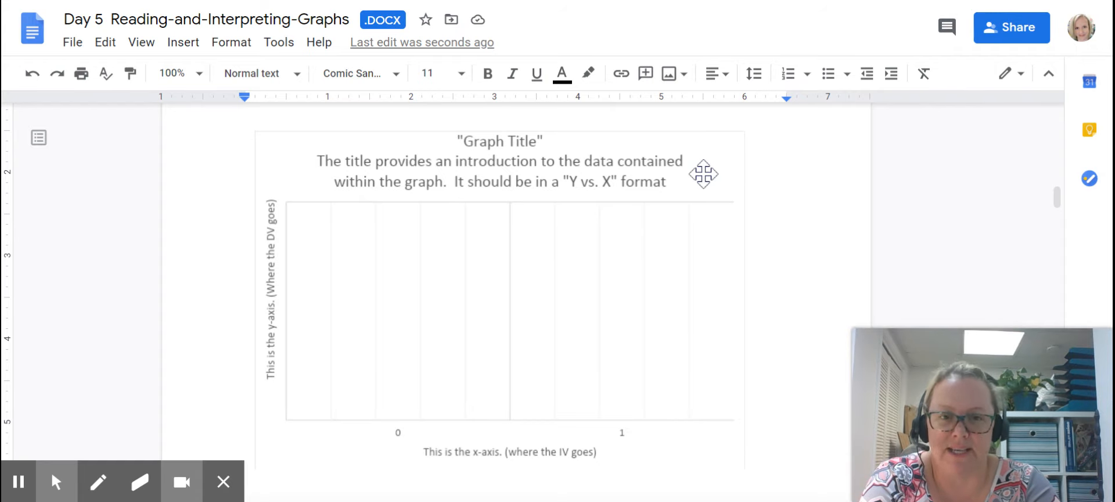
{"action": "mouse_move", "coordinate": [576, 162]}
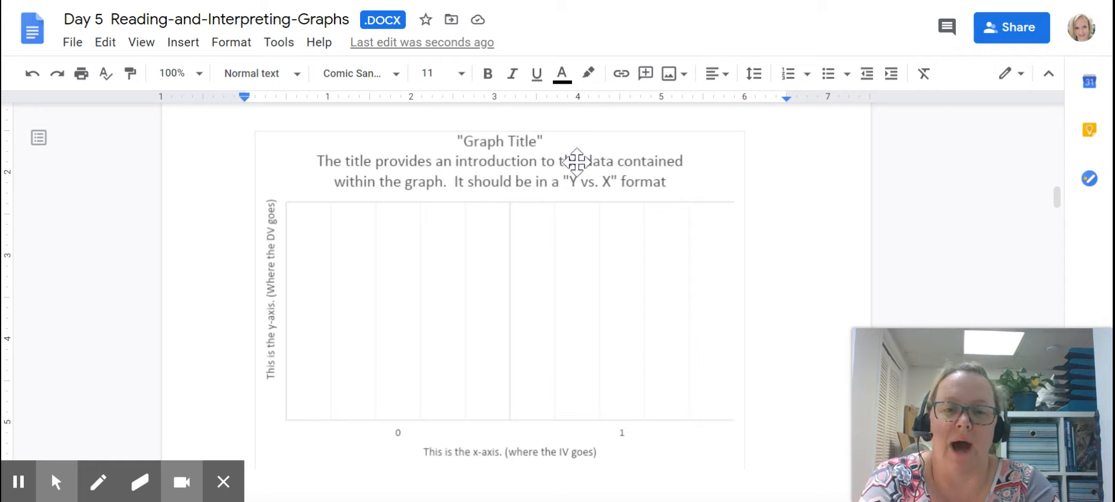
{"action": "mouse_move", "coordinate": [579, 211]}
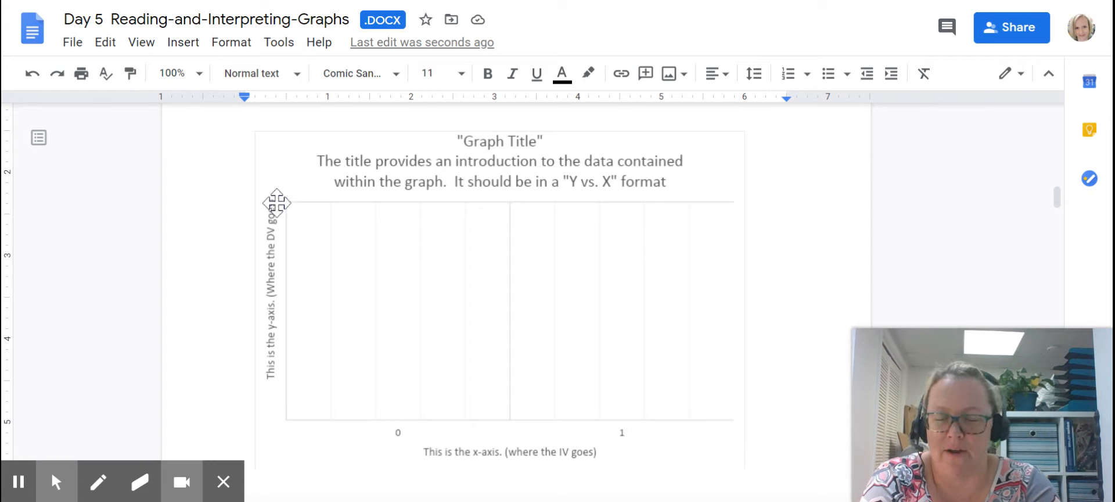
{"action": "mouse_move", "coordinate": [314, 366]}
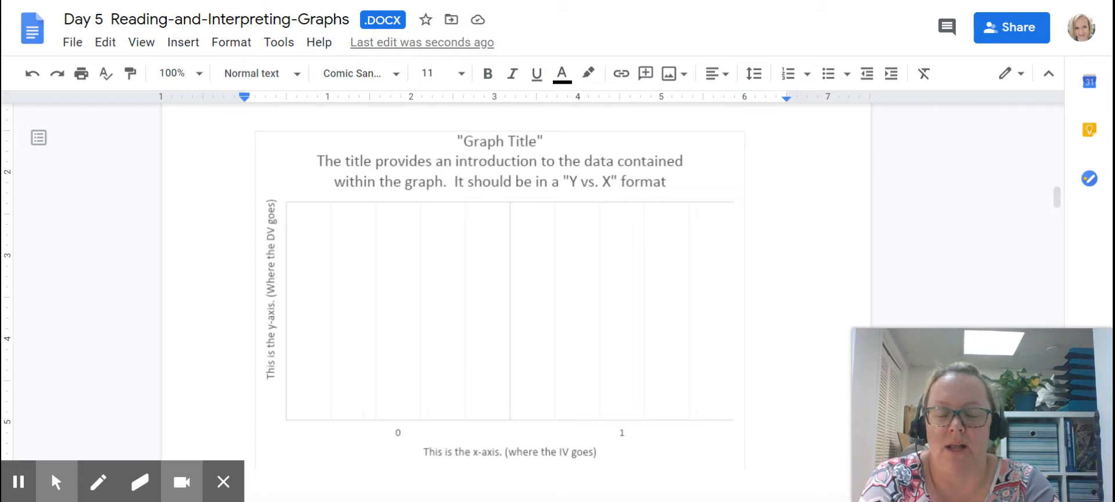
{"action": "mouse_move", "coordinate": [558, 395]}
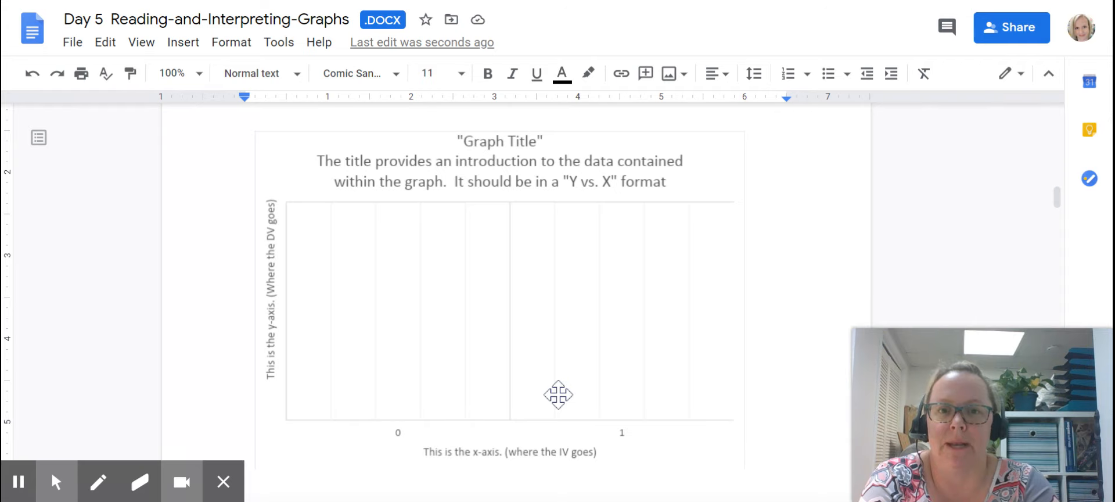
{"action": "scroll", "scroll_direction": "down", "scroll_amount": 3}
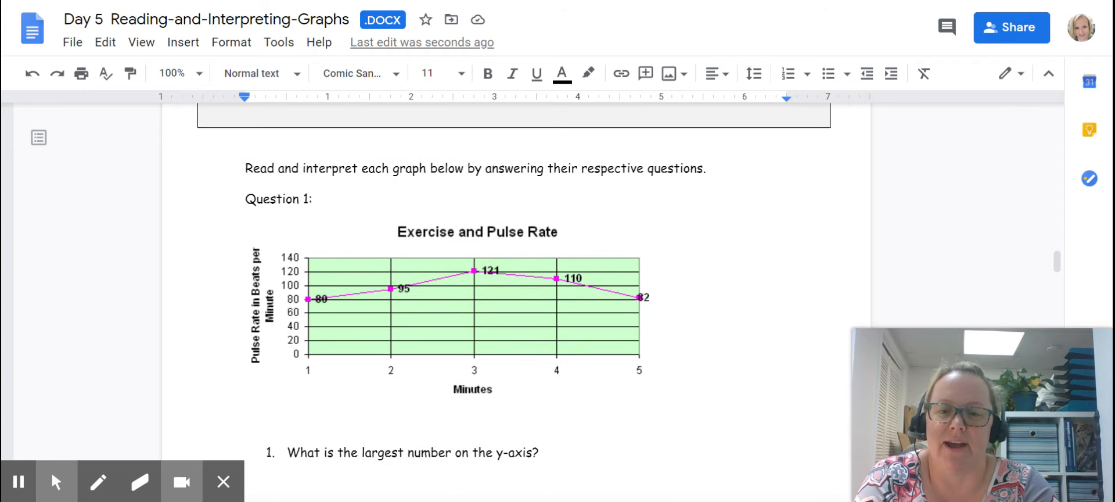
{"action": "mouse_move", "coordinate": [321, 382]}
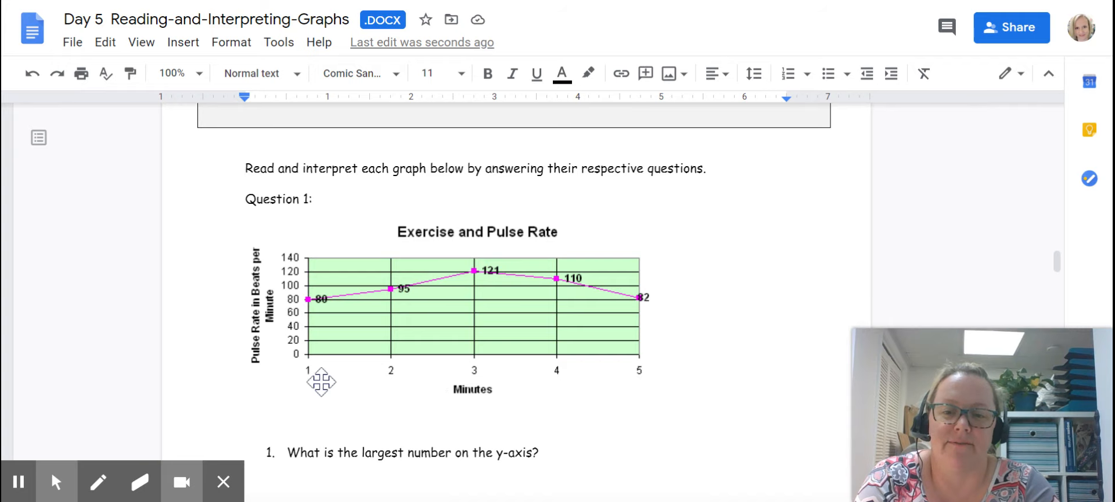
{"action": "mouse_move", "coordinate": [607, 377]}
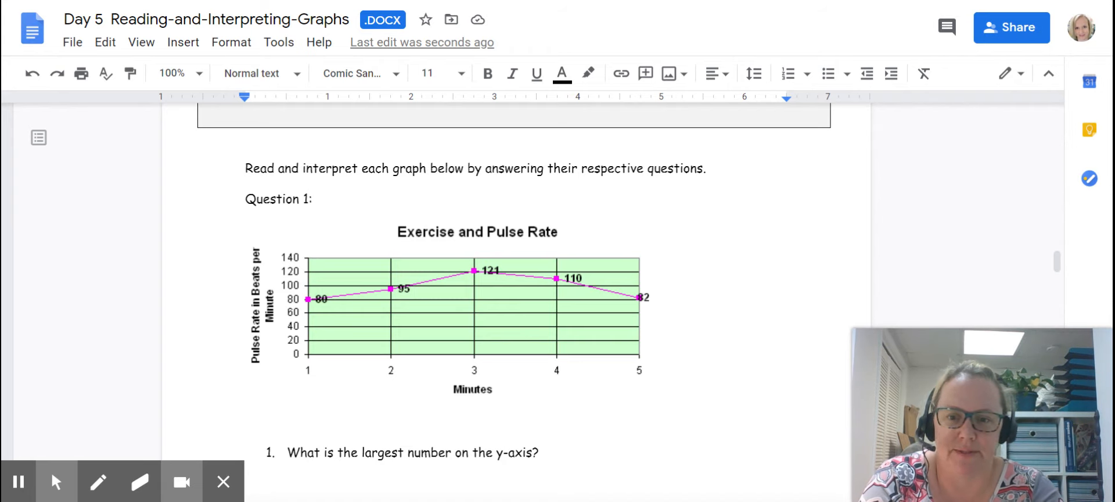
{"action": "mouse_move", "coordinate": [272, 370]}
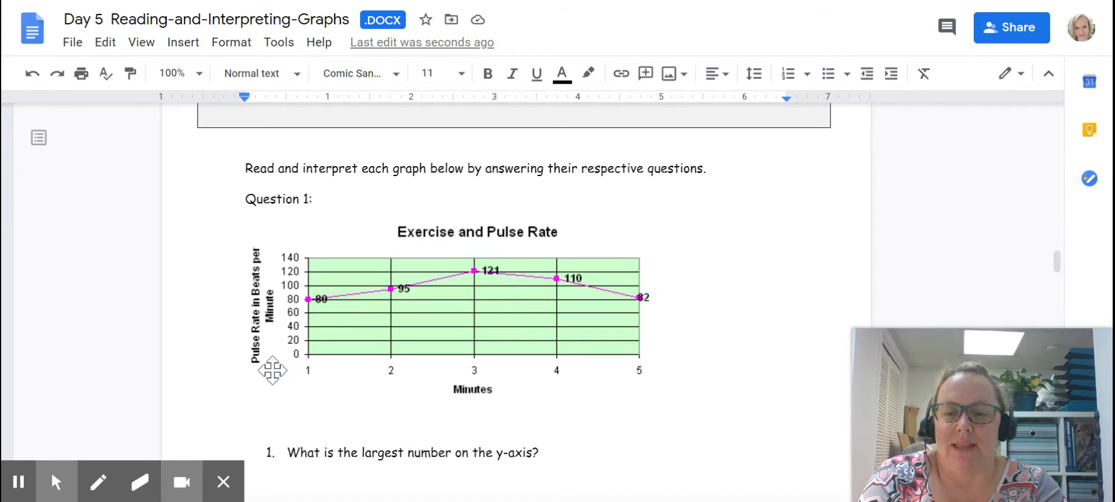
{"action": "mouse_move", "coordinate": [422, 377]}
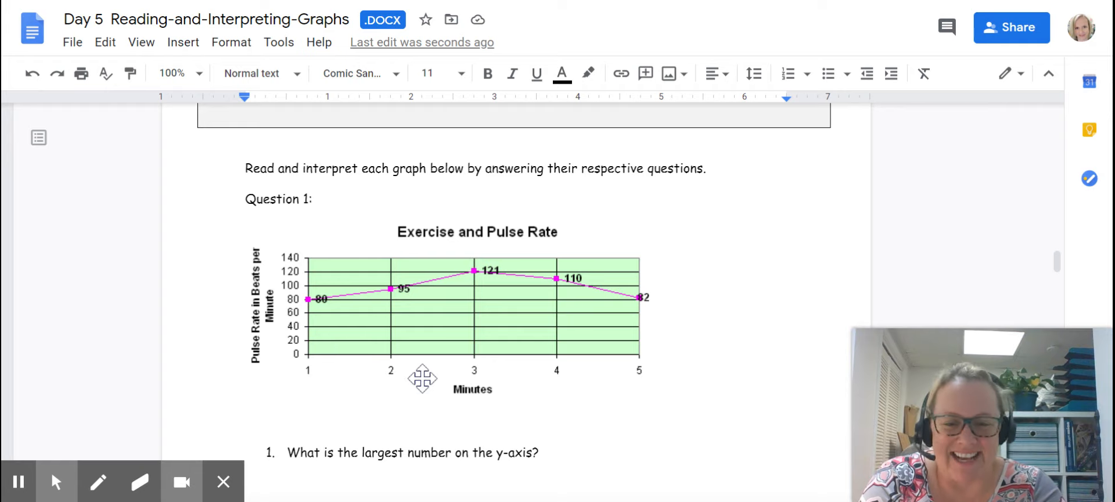
{"action": "mouse_move", "coordinate": [490, 382]}
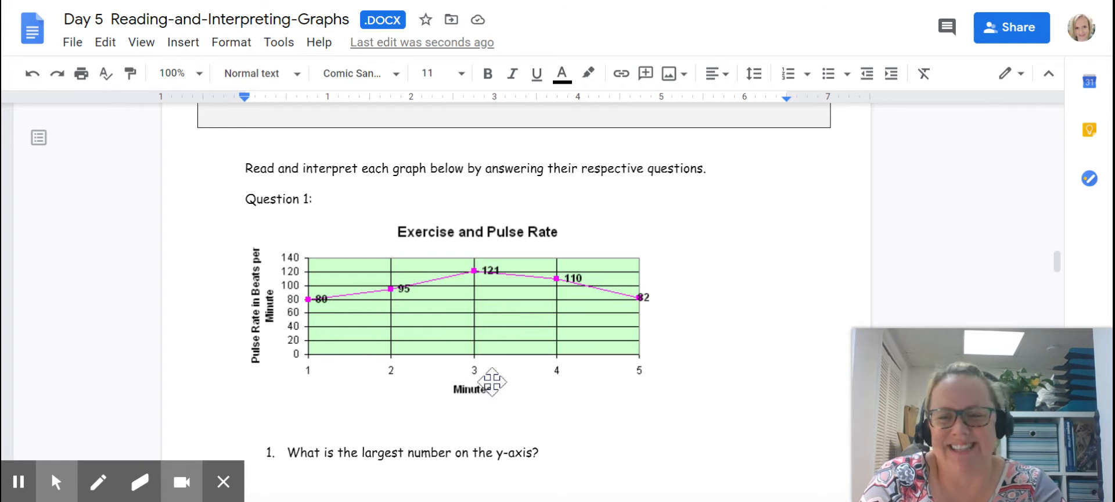
{"action": "mouse_move", "coordinate": [490, 382]}
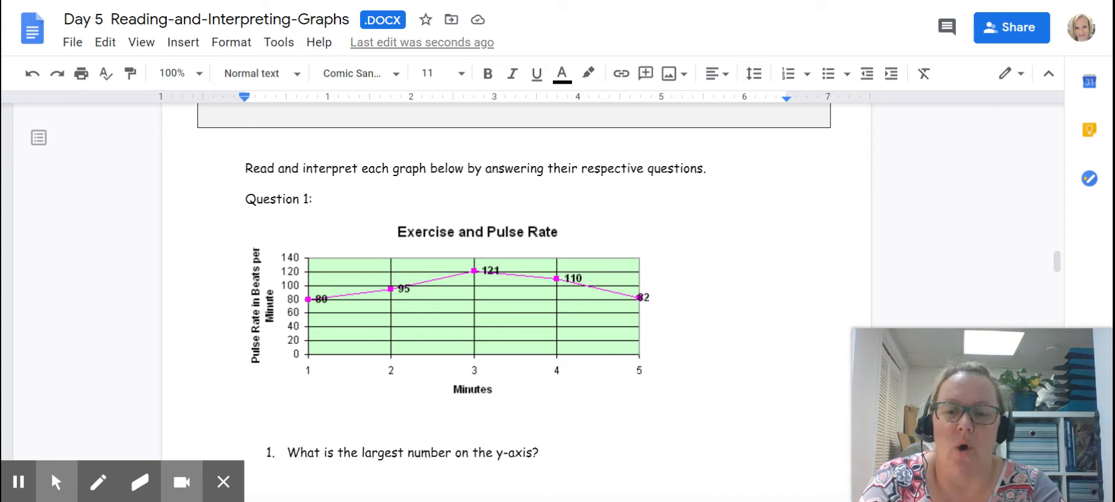
{"action": "left_click", "coordinate": [476, 309]}
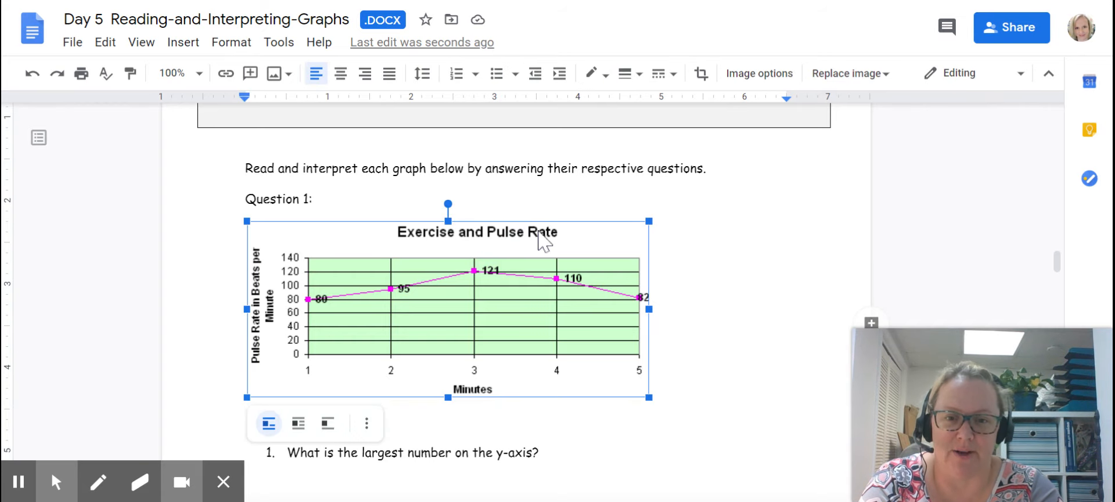
{"action": "mouse_move", "coordinate": [446, 247]}
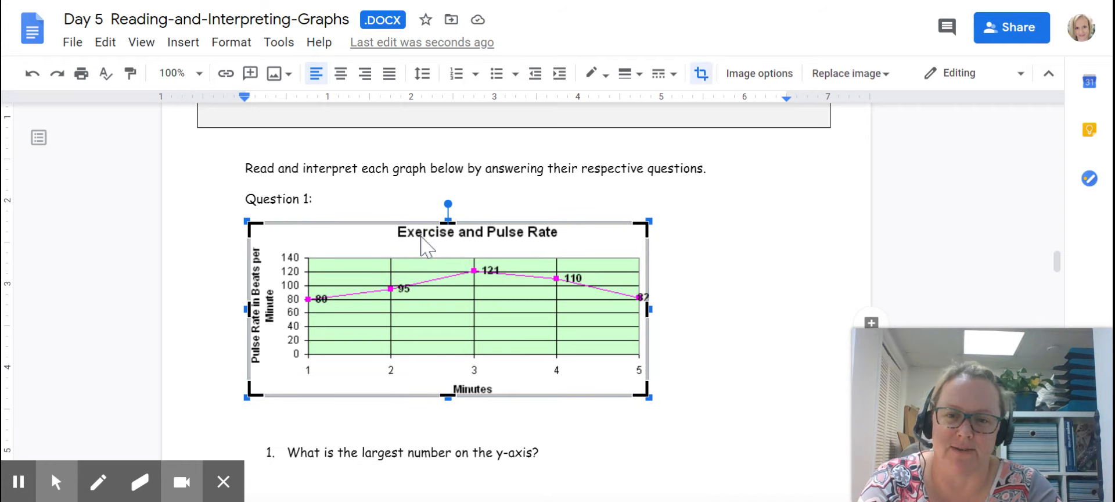
{"action": "mouse_move", "coordinate": [565, 345]}
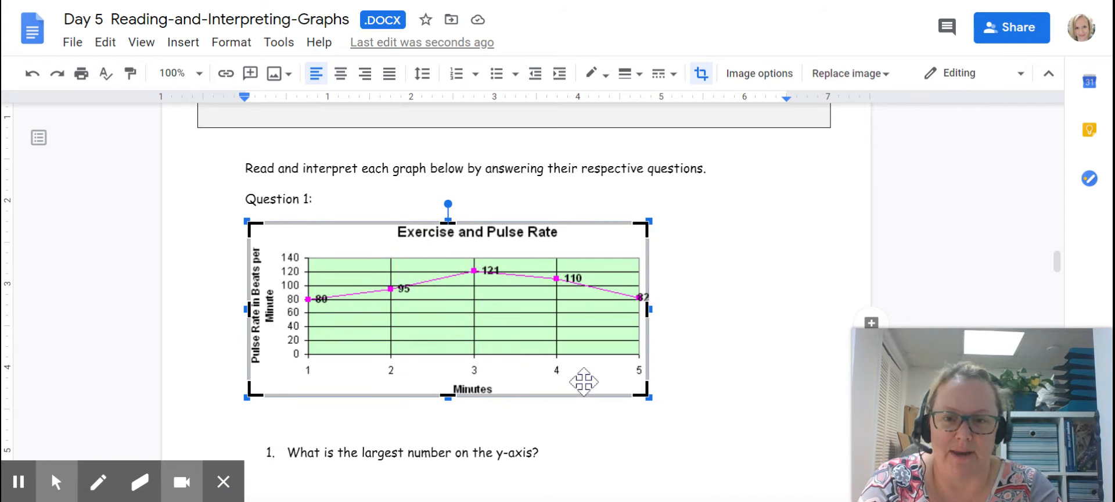
{"action": "mouse_move", "coordinate": [322, 366]}
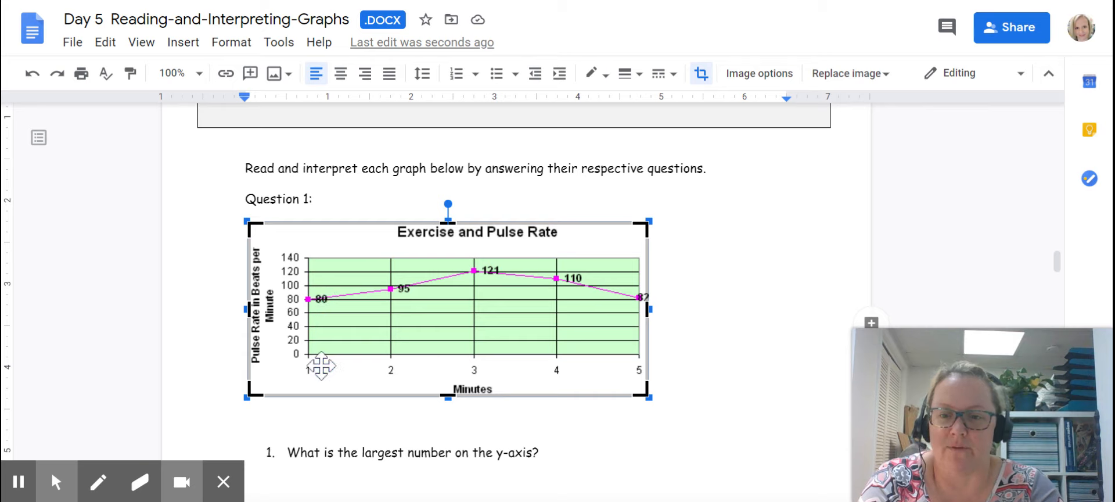
{"action": "mouse_move", "coordinate": [385, 341]}
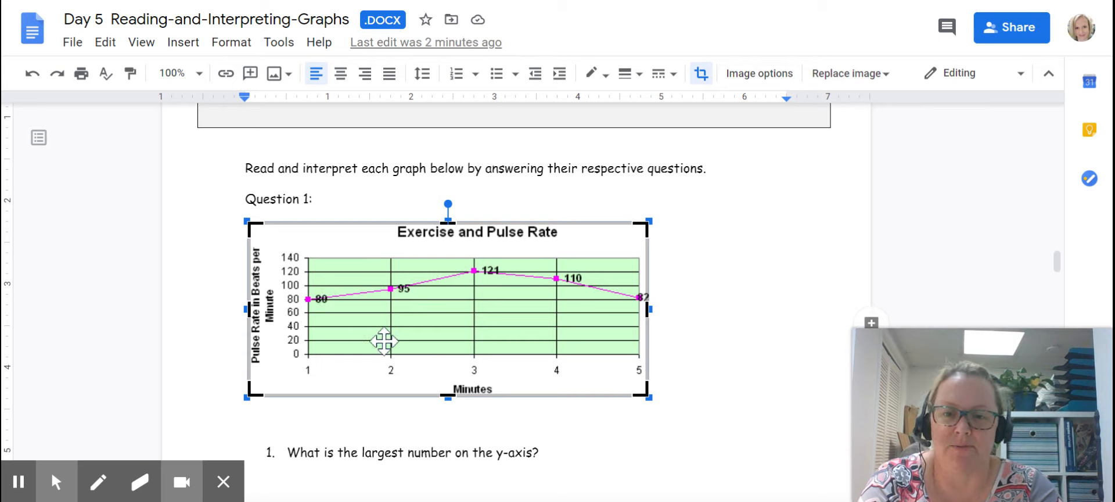
{"action": "mouse_move", "coordinate": [479, 261]}
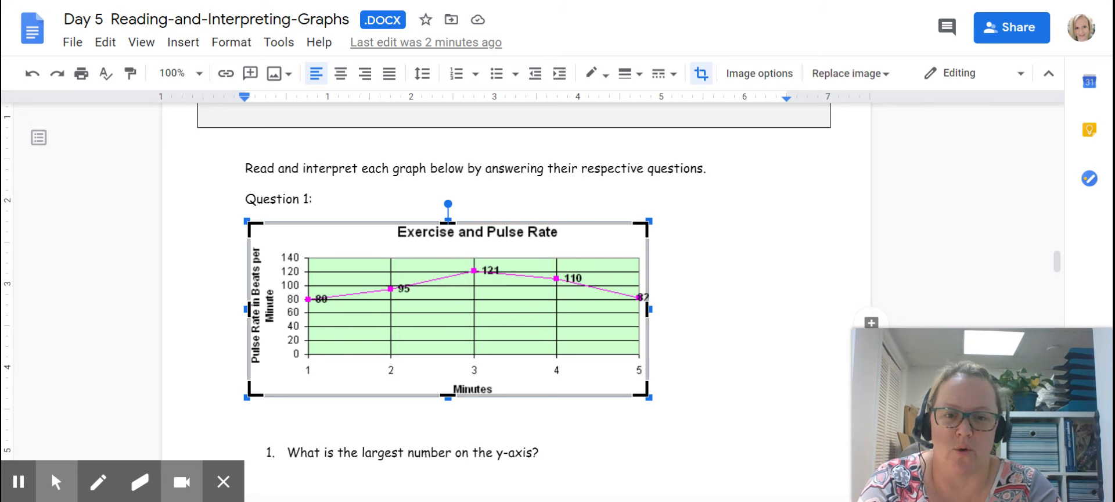
{"action": "scroll", "scroll_direction": "down", "scroll_amount": 3}
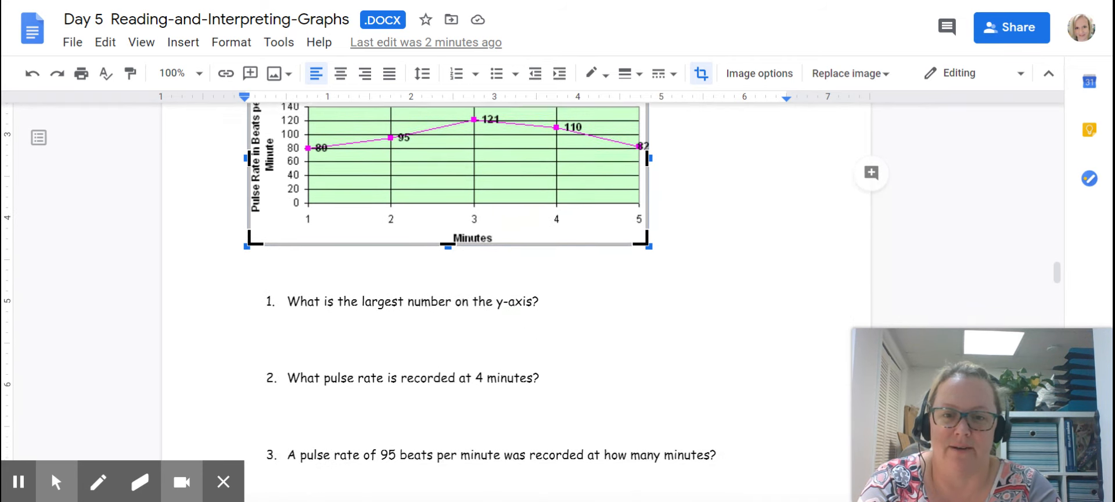
{"action": "scroll", "scroll_direction": "down", "scroll_amount": 3}
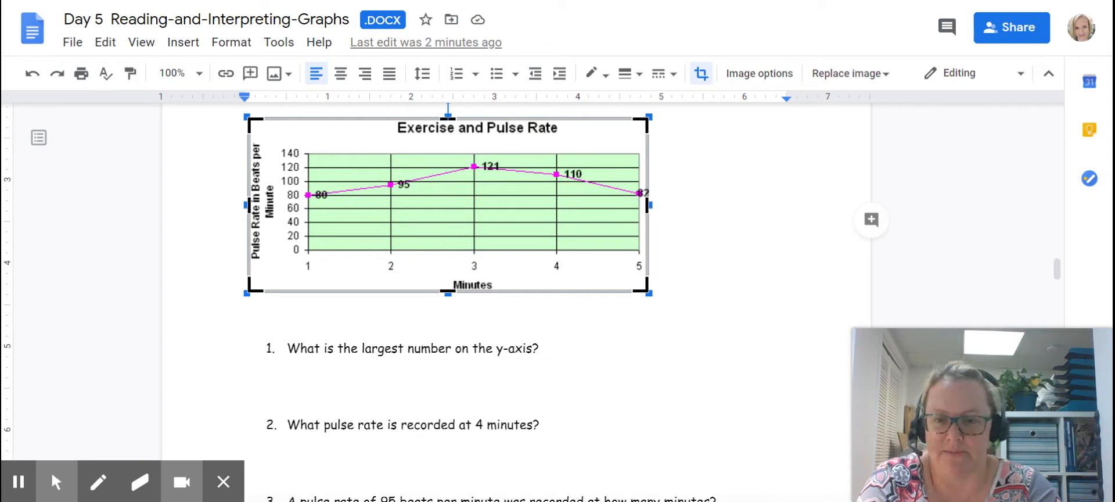
{"action": "left_click", "coordinate": [288, 385]}
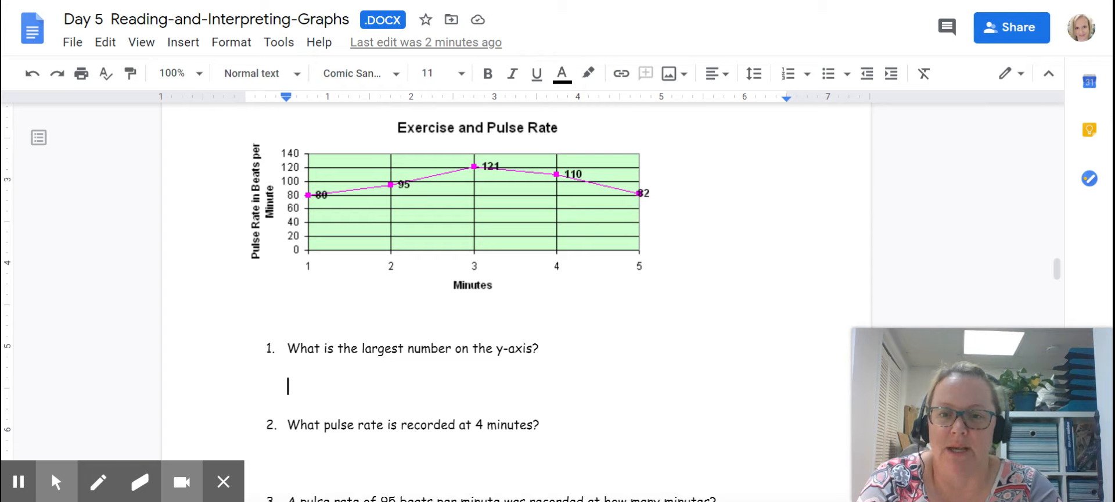
{"action": "mouse_move", "coordinate": [356, 189]}
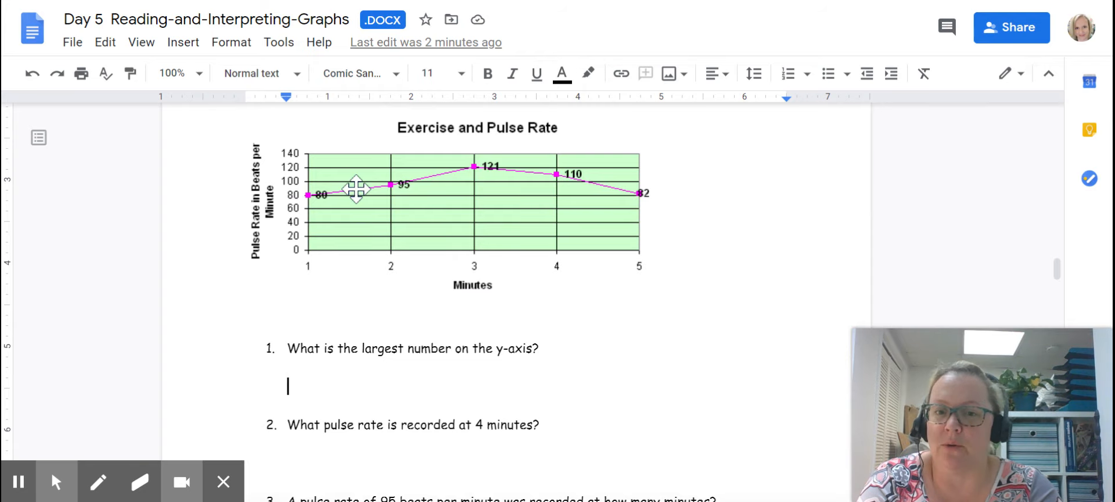
{"action": "mouse_move", "coordinate": [308, 261]}
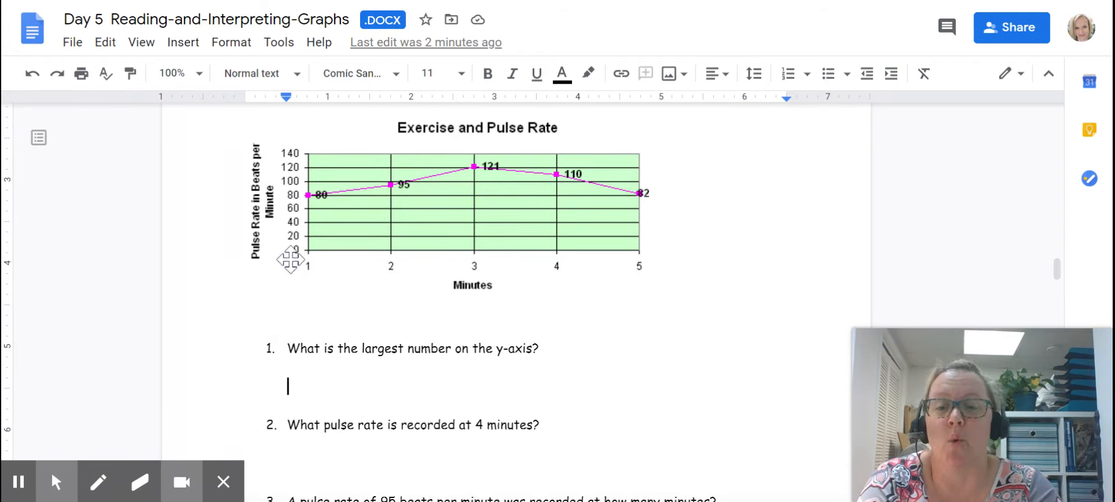
{"action": "mouse_move", "coordinate": [289, 149]}
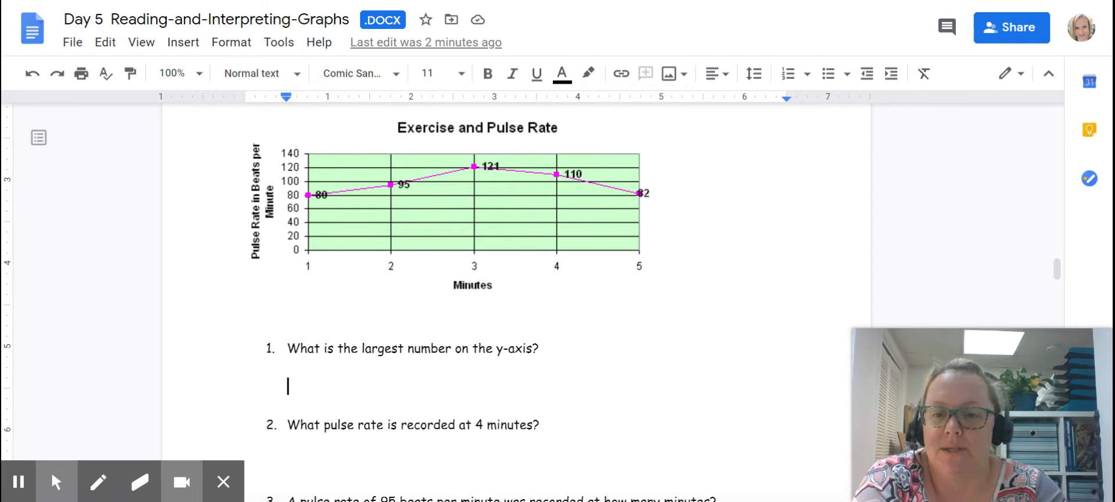
{"action": "mouse_move", "coordinate": [587, 73]}
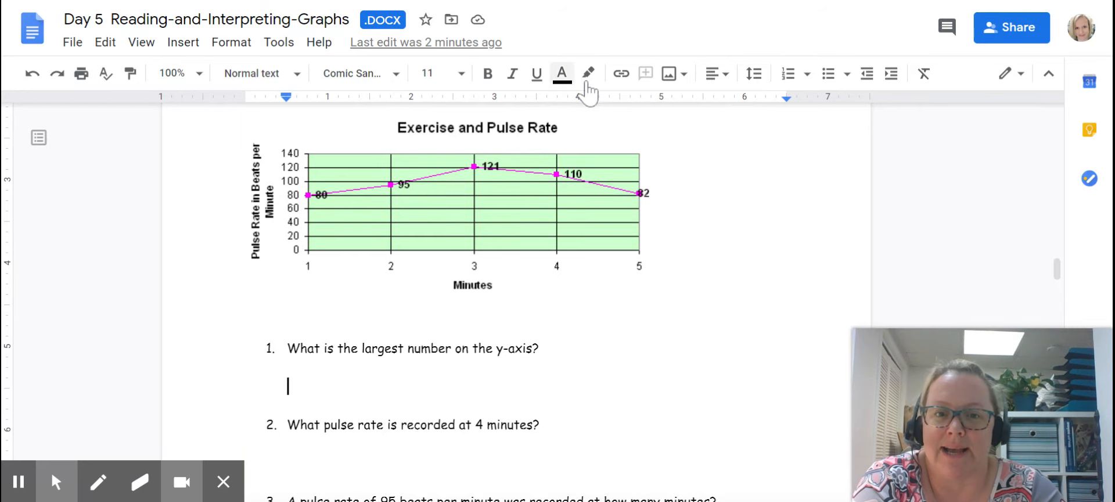
{"action": "left_click", "coordinate": [561, 72]}
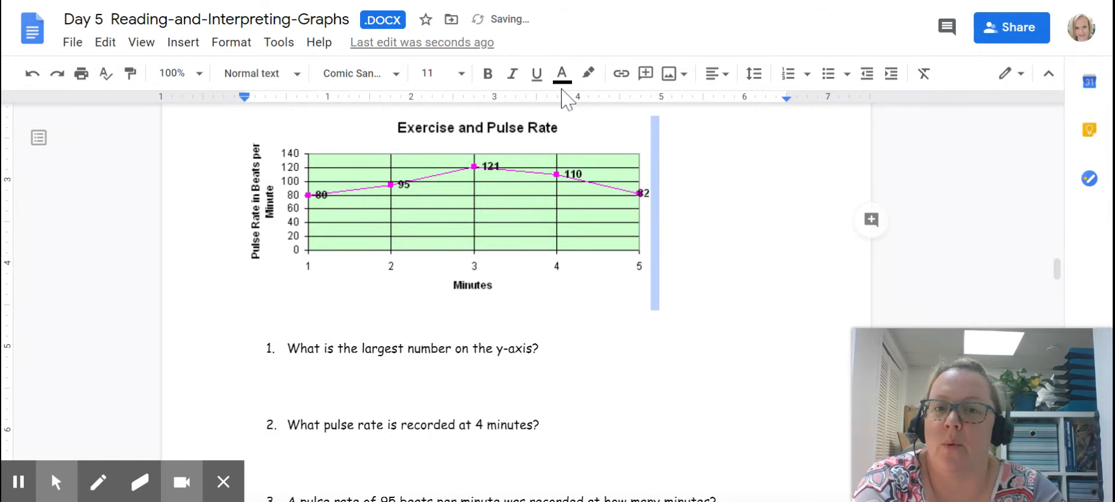
{"action": "left_click", "coordinate": [561, 73]}
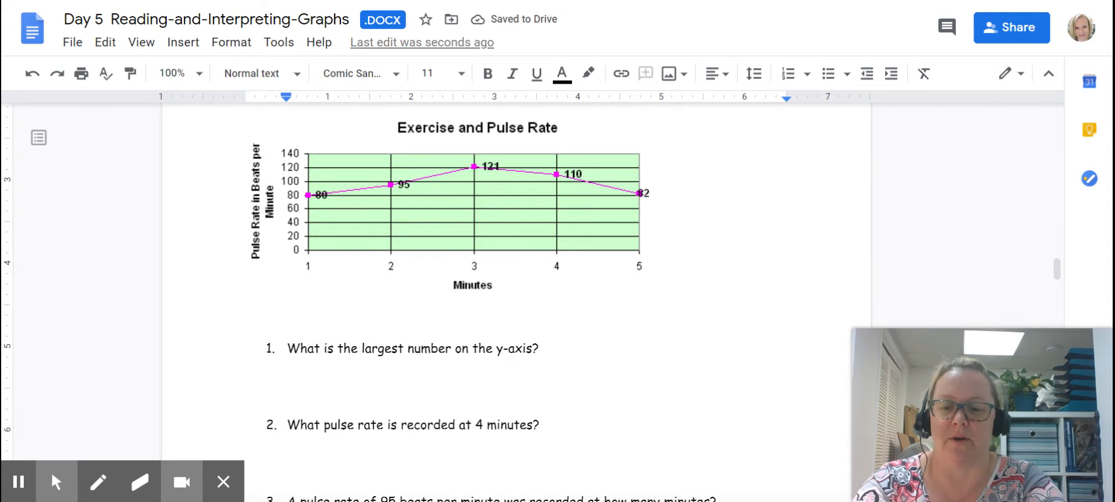
Type "140 beats per minute" under question 1 and colour it blue.
{"action": "type", "text": "140"}
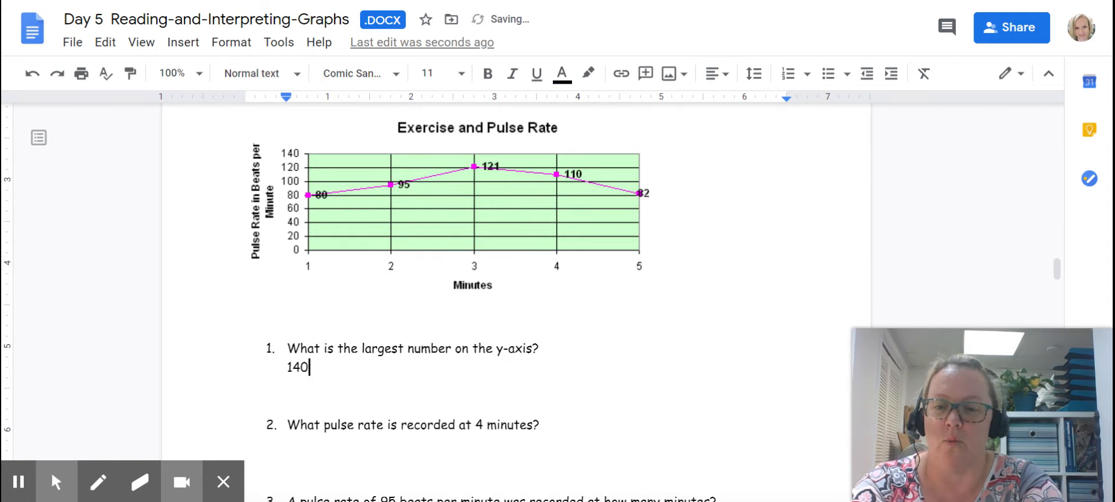
{"action": "type", "text": "beat"}
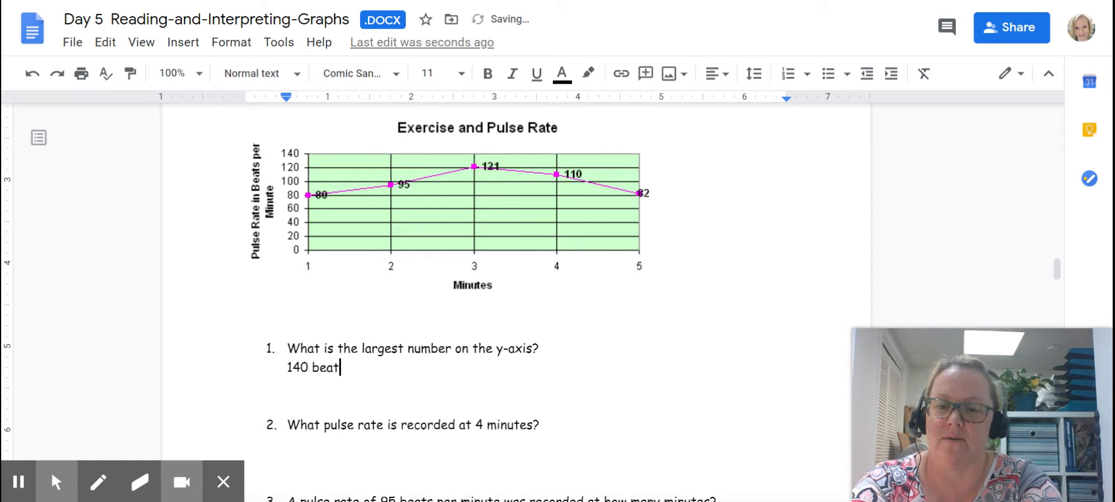
{"action": "type", "text": "s per minute"}
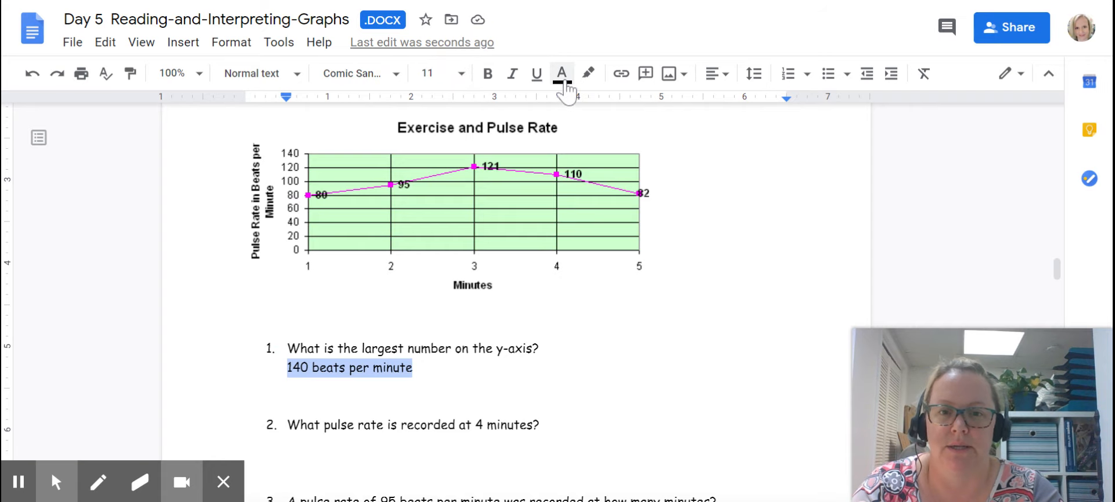
{"action": "left_click", "coordinate": [561, 73]}
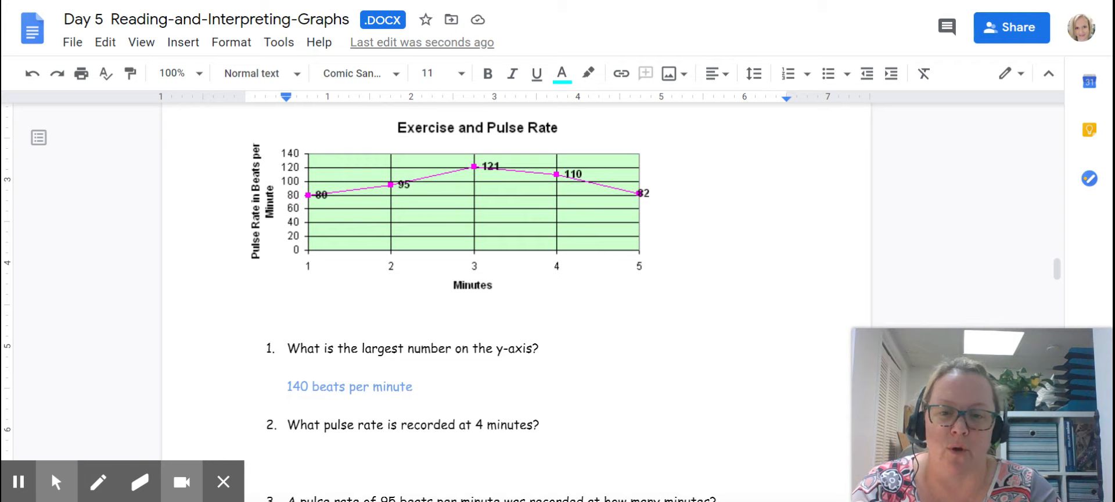
{"action": "mouse_move", "coordinate": [351, 273]}
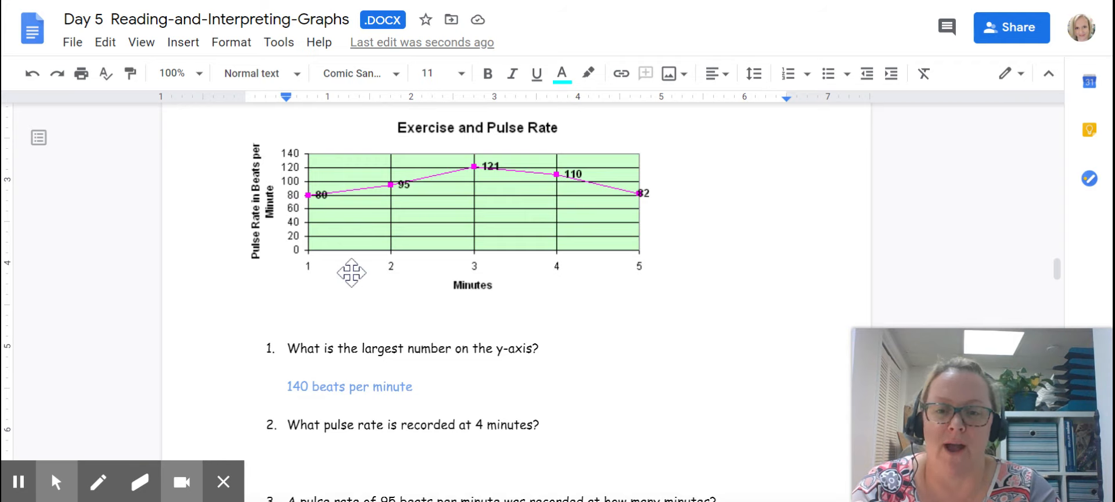
{"action": "mouse_move", "coordinate": [567, 268]}
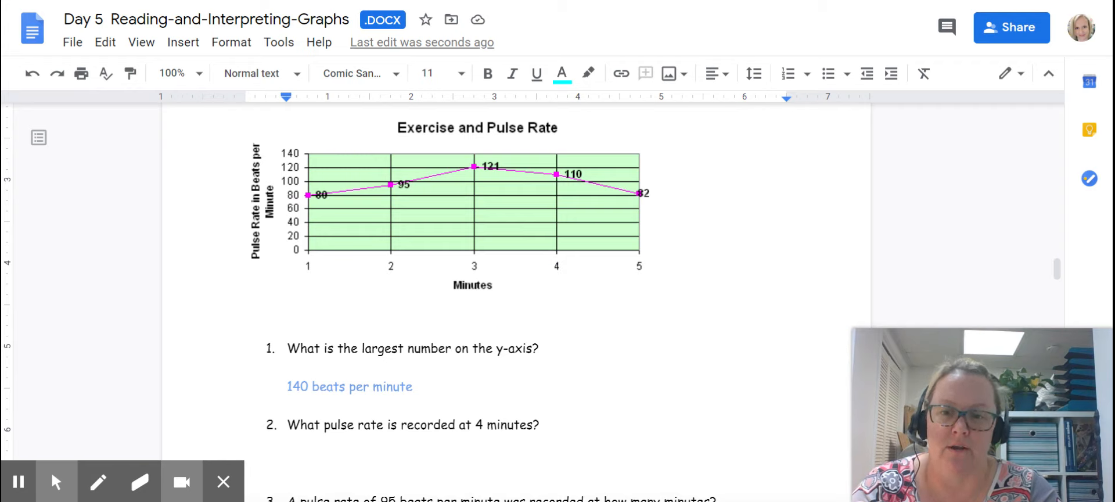
{"action": "mouse_move", "coordinate": [563, 267]}
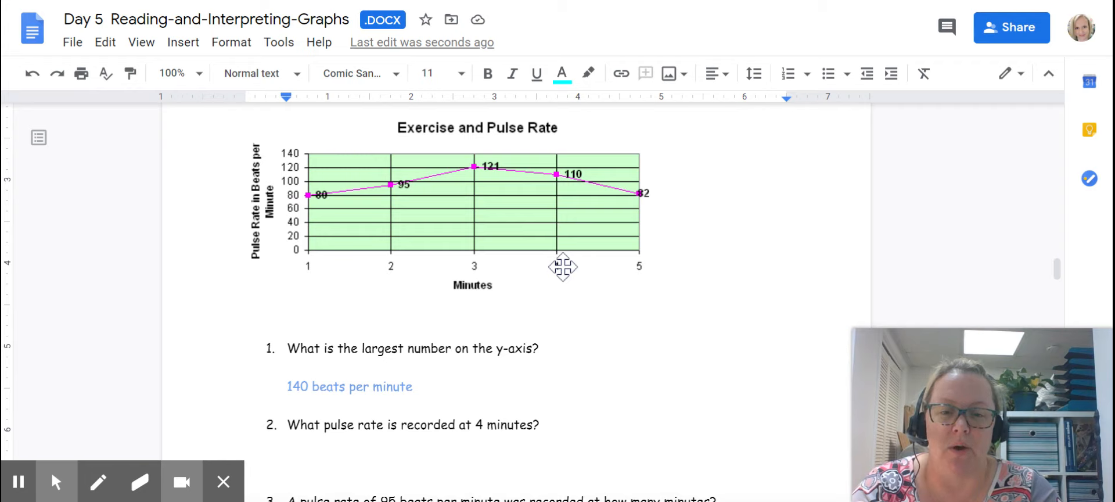
{"action": "mouse_move", "coordinate": [556, 218]}
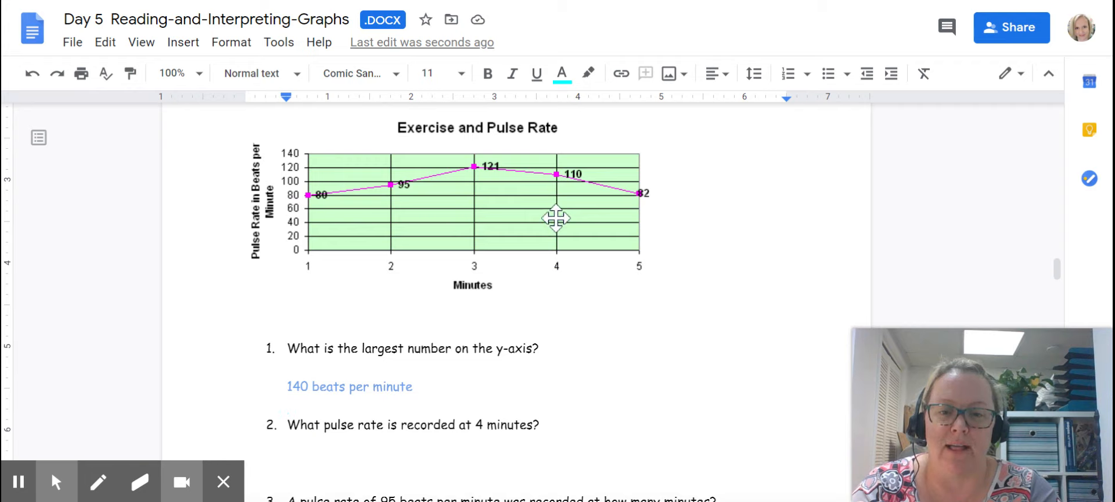
{"action": "mouse_move", "coordinate": [556, 189]}
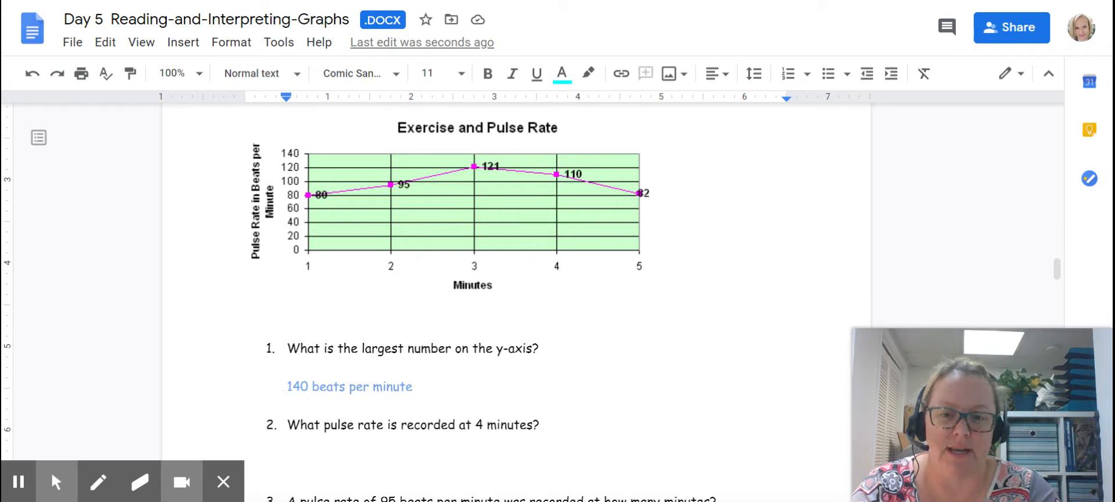
Add the blue answer "110 beats per minute" beneath question 2.
{"action": "left_click", "coordinate": [286, 462]}
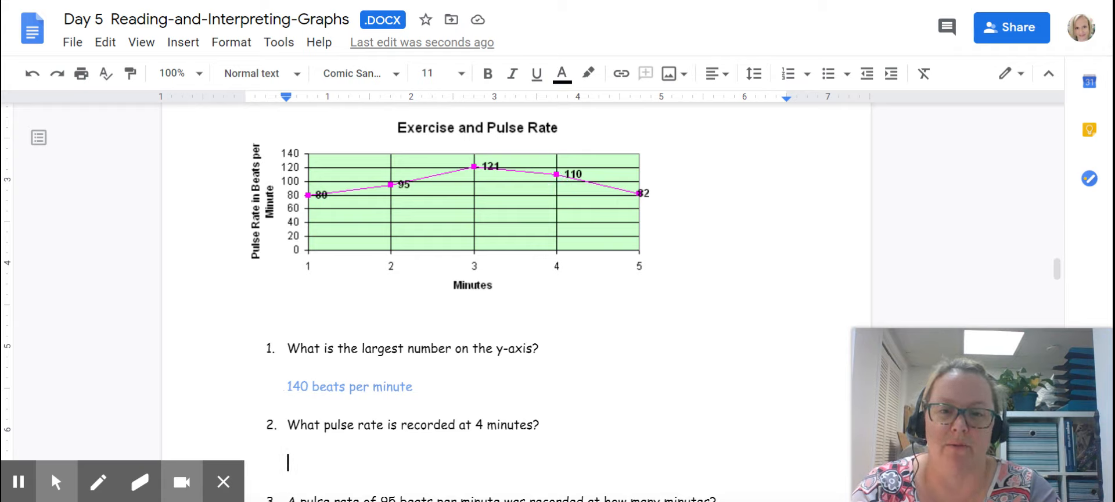
{"action": "left_click", "coordinate": [561, 73]}
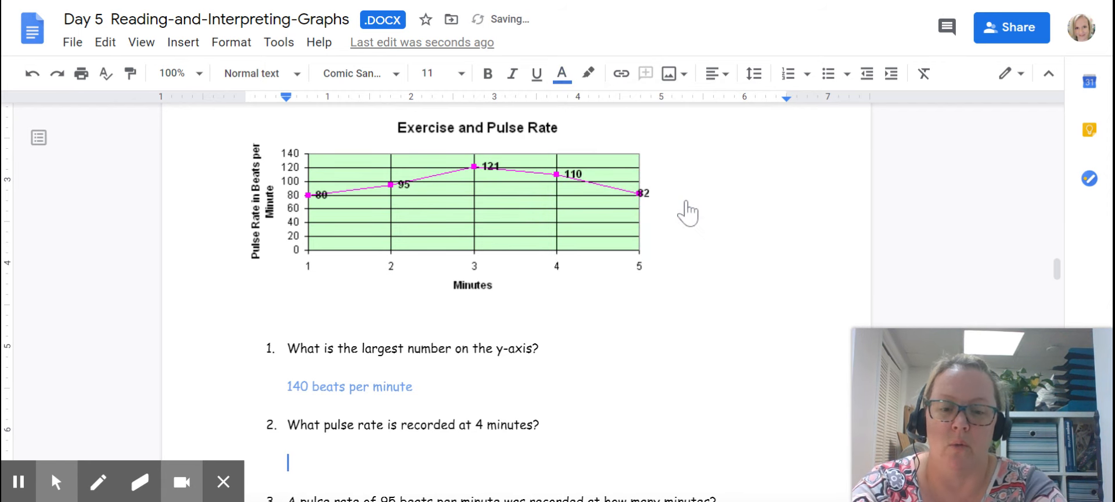
{"action": "type", "text": "1"}
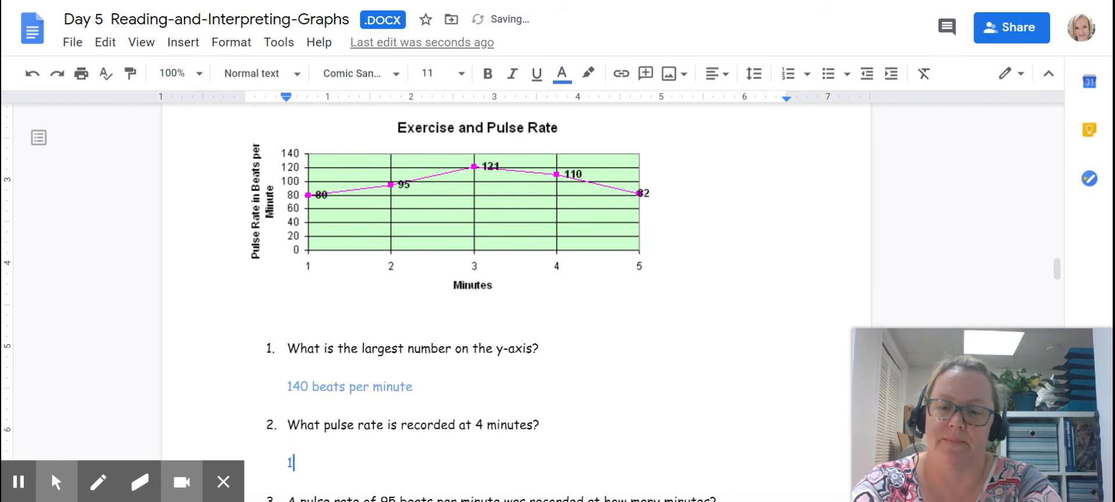
{"action": "type", "text": "10 beats per minute"}
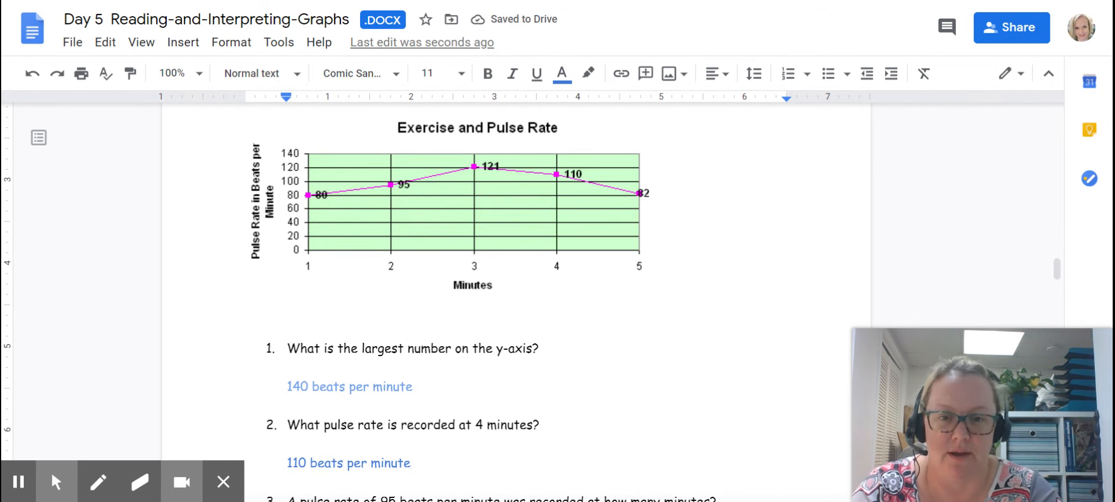
Scroll down to reveal questions 3 and 4, then back up to the pulse-rate graph.
{"action": "scroll", "scroll_direction": "down", "scroll_amount": 3}
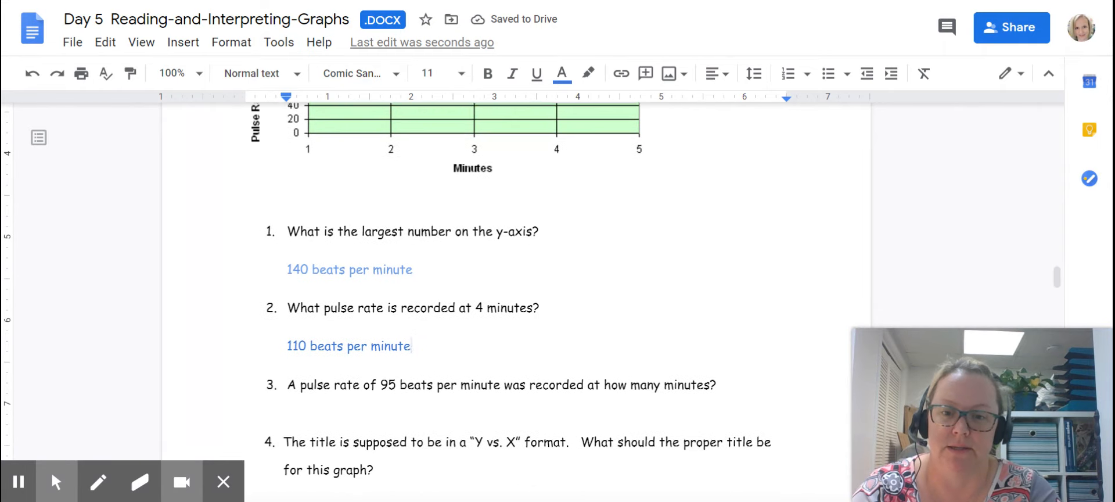
{"action": "scroll", "scroll_direction": "down", "scroll_amount": 3}
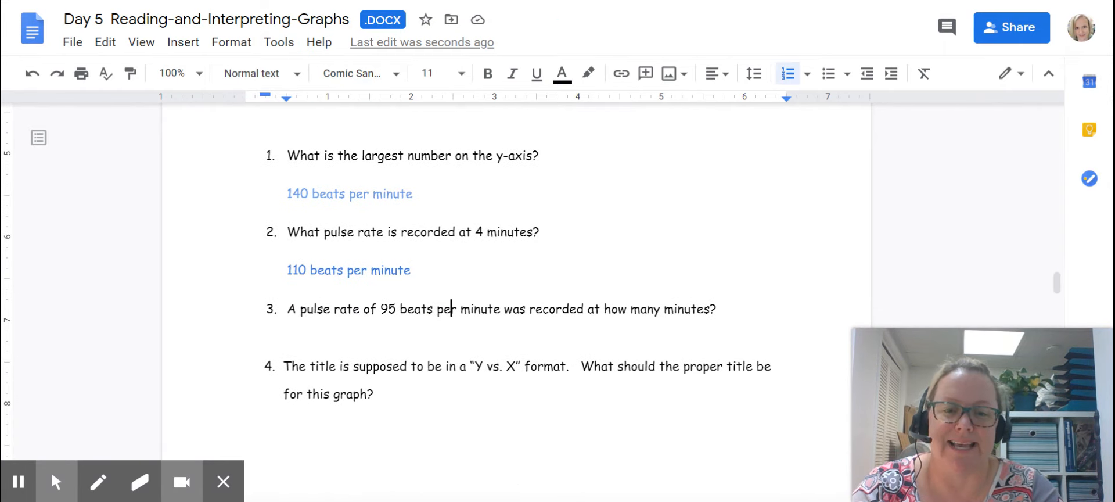
{"action": "key", "text": "enter"}
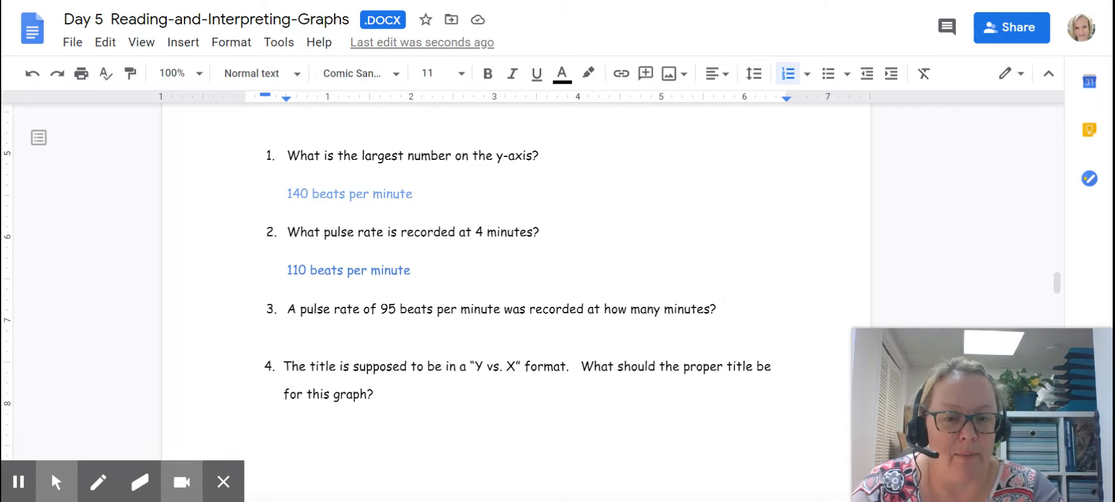
{"action": "scroll", "scroll_direction": "up", "scroll_amount": 3}
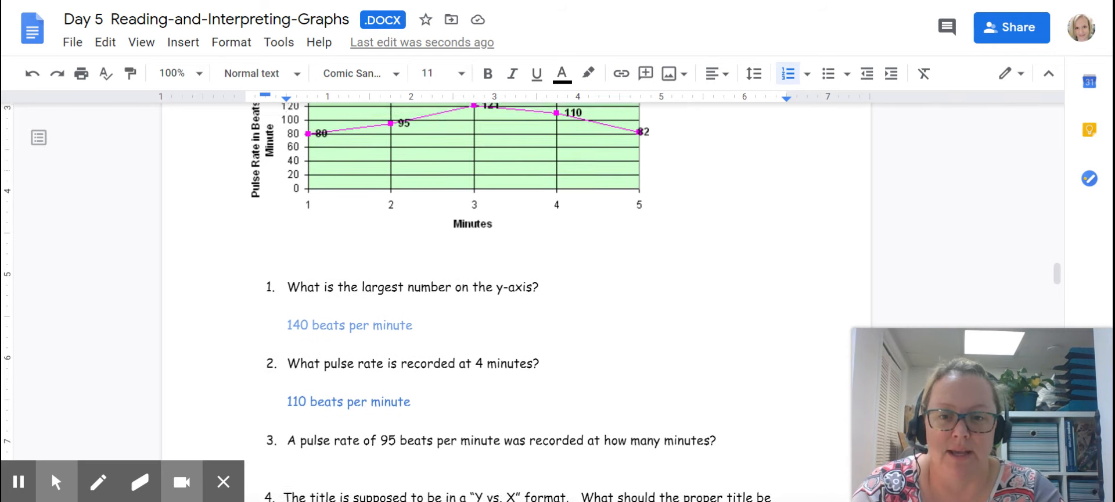
{"action": "scroll", "scroll_direction": "up", "scroll_amount": 3}
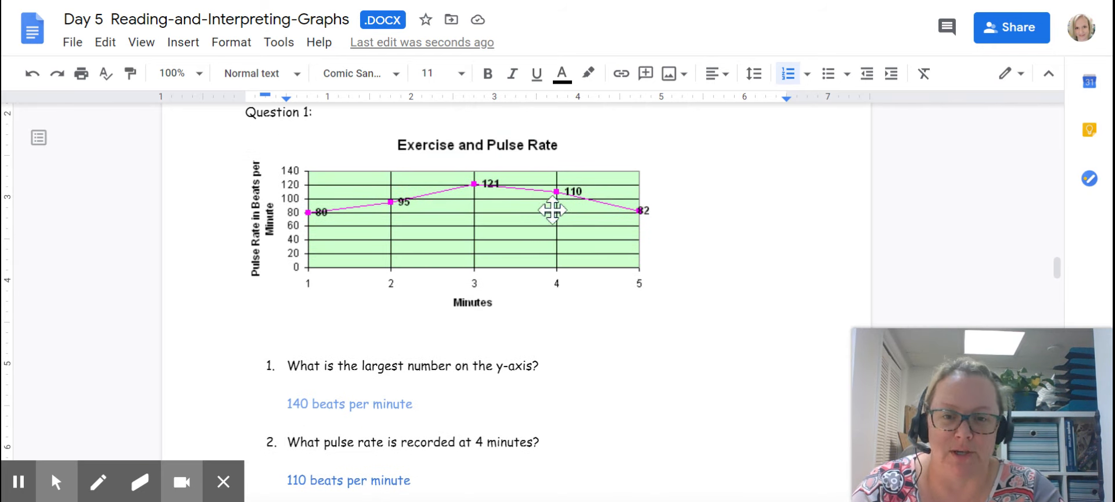
{"action": "mouse_move", "coordinate": [419, 210]}
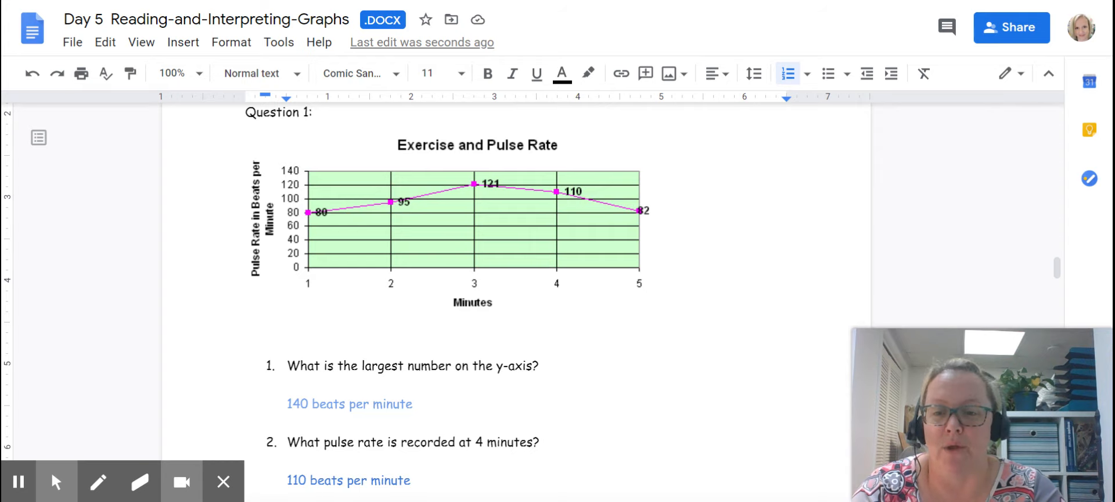
{"action": "mouse_move", "coordinate": [290, 269]}
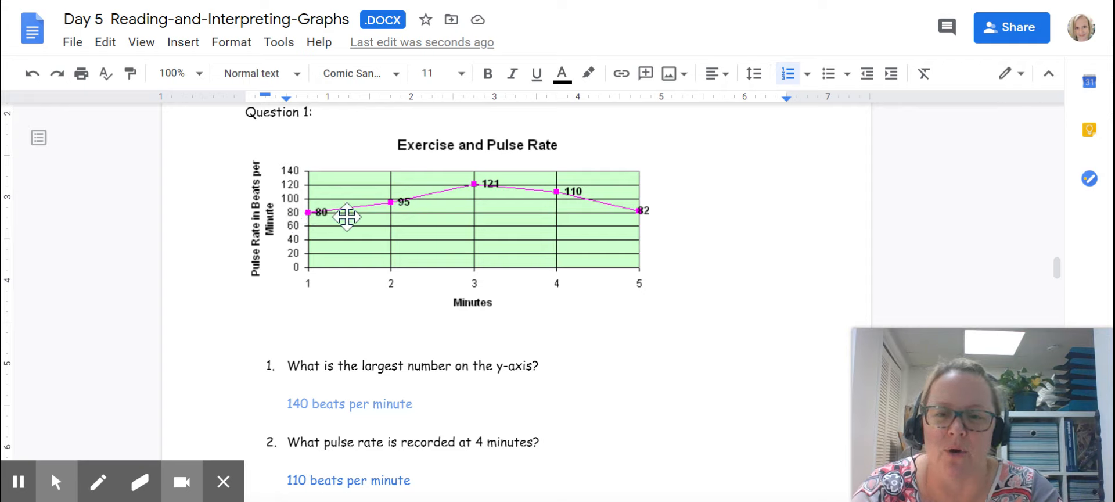
{"action": "mouse_move", "coordinate": [392, 215]}
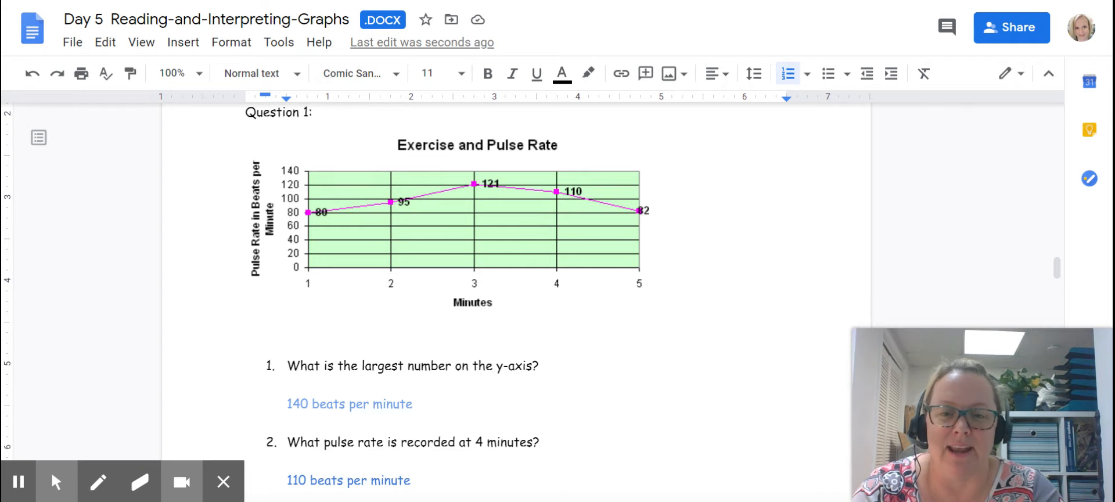
{"action": "mouse_move", "coordinate": [390, 297]}
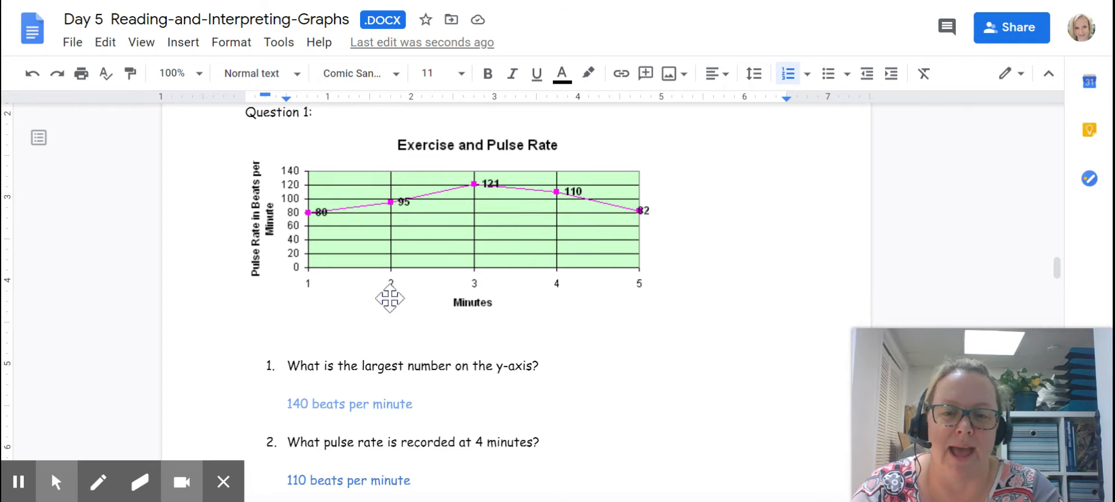
Add an unnumbered blue answer line "2 minutes" beneath question 3.
{"action": "scroll", "scroll_direction": "down", "scroll_amount": 3}
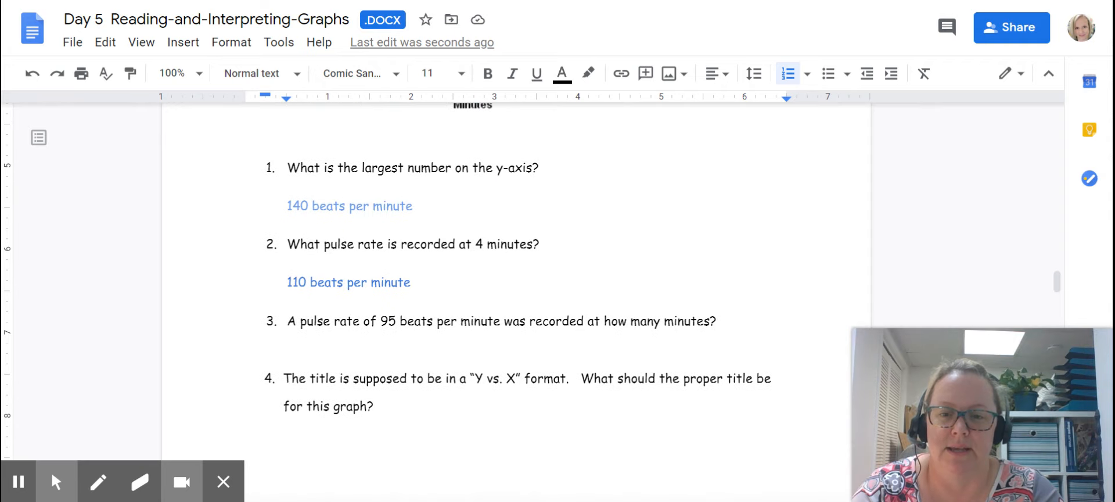
{"action": "left_click", "coordinate": [245, 349]}
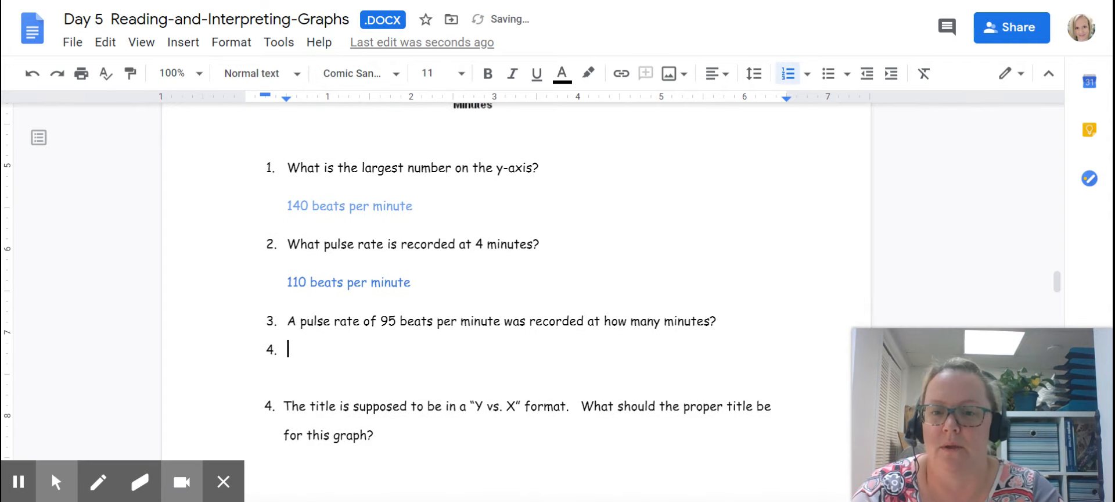
{"action": "key", "text": "backspace"}
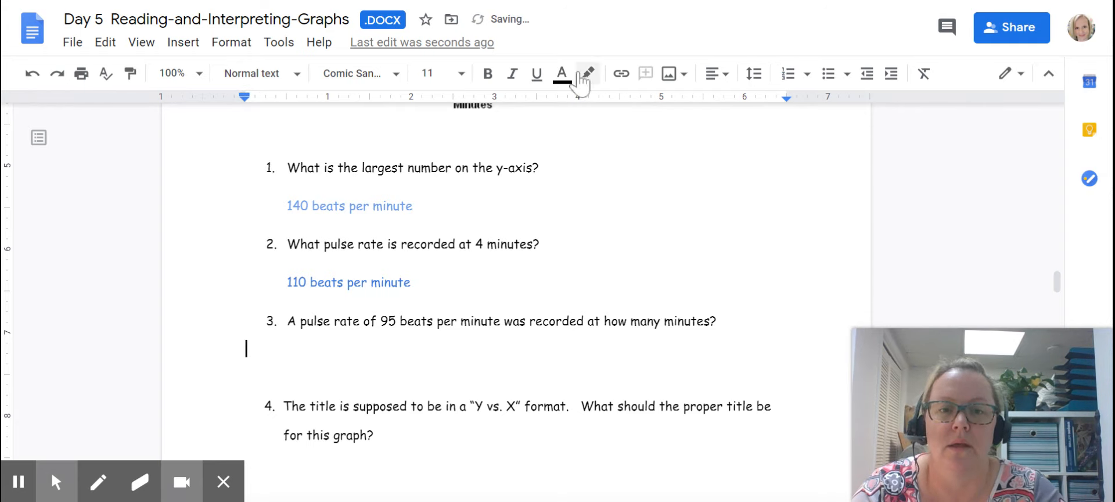
{"action": "left_click", "coordinate": [562, 73]}
{"action": "type", "text": "2 minu"}
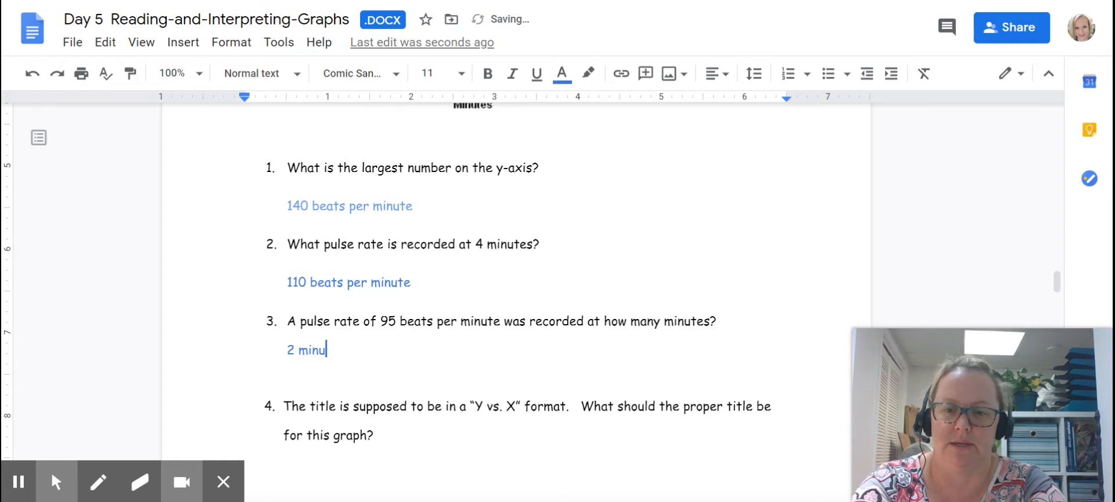
{"action": "type", "text": "tes"}
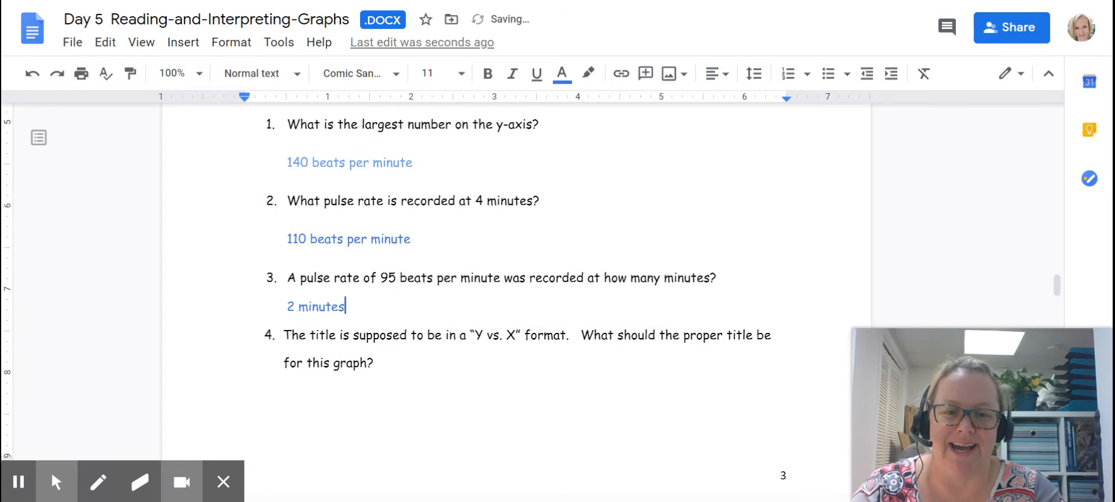
{"action": "scroll", "scroll_direction": "down", "scroll_amount": 3}
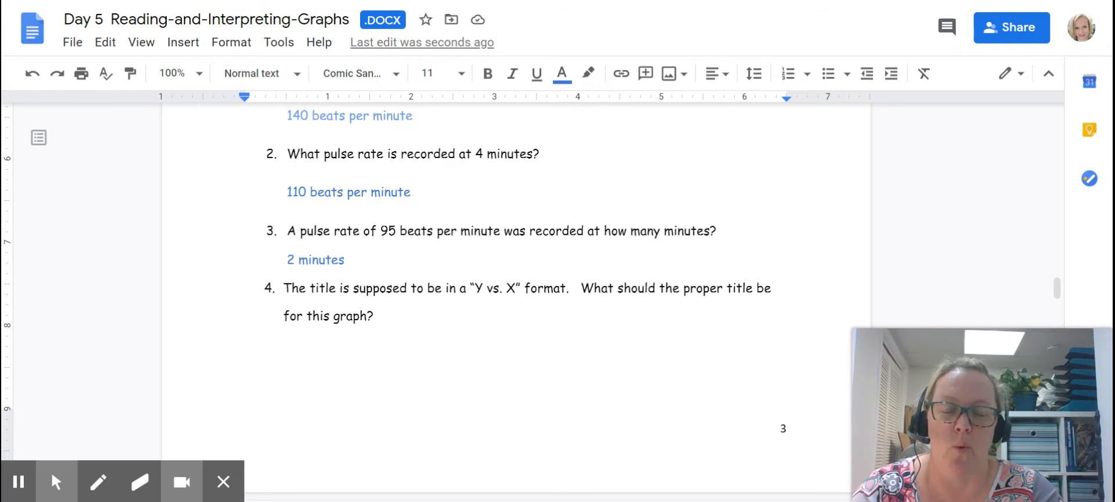
{"action": "scroll", "scroll_direction": "up", "scroll_amount": 3}
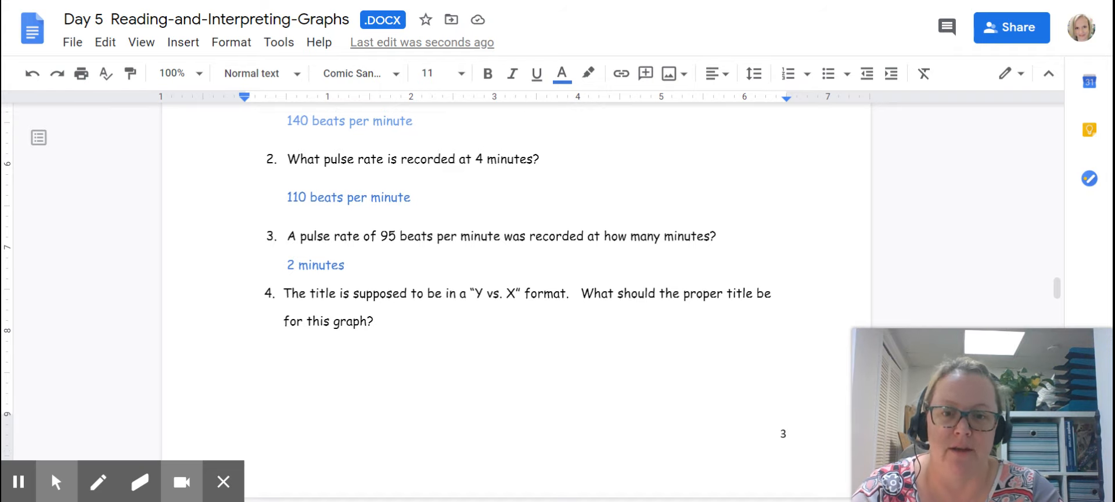
{"action": "scroll", "scroll_direction": "up", "scroll_amount": 3}
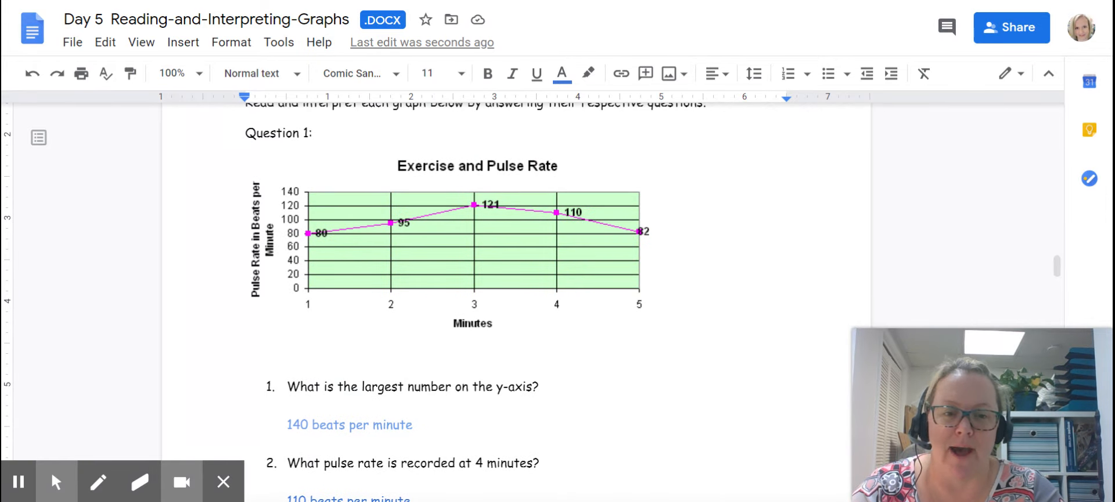
{"action": "mouse_move", "coordinate": [277, 252]}
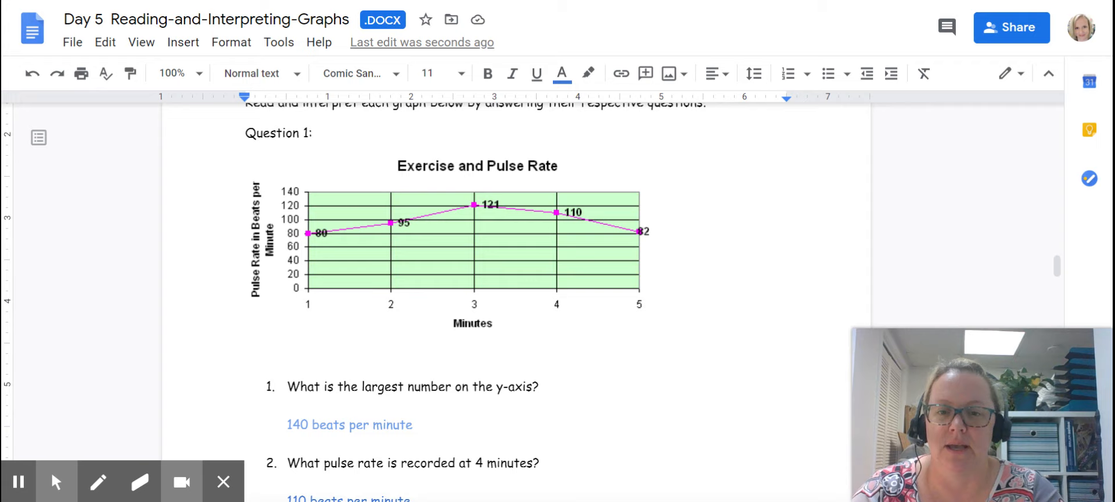
{"action": "mouse_move", "coordinate": [482, 318]}
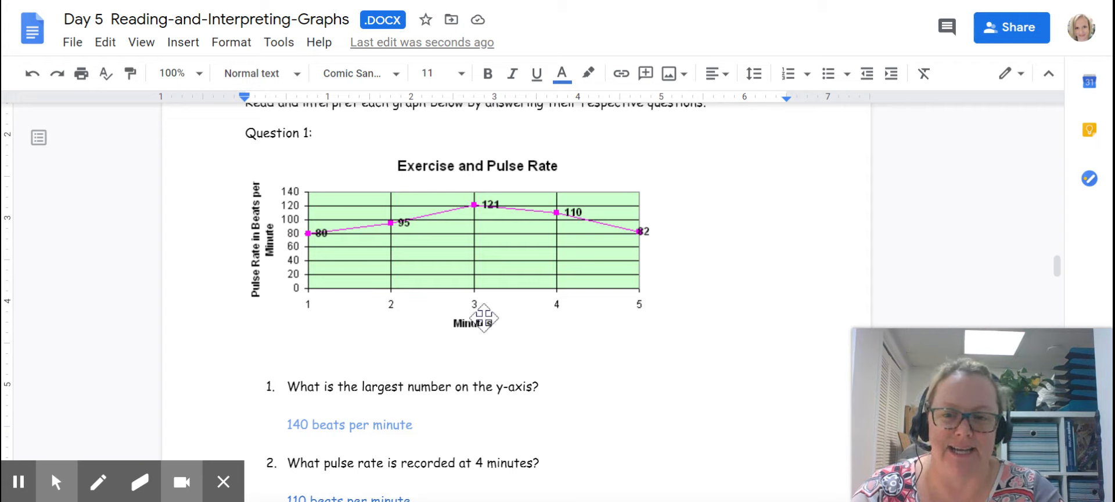
{"action": "mouse_move", "coordinate": [249, 308]}
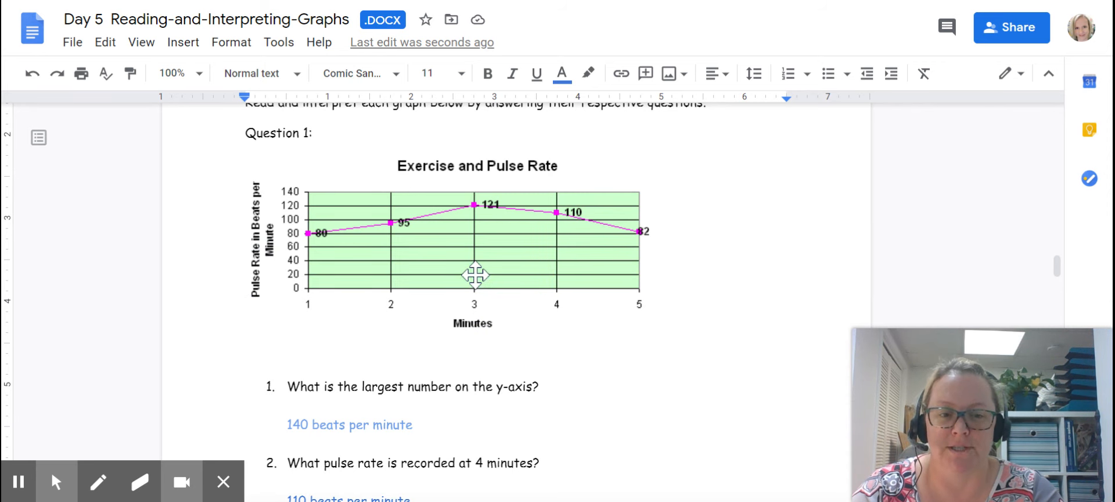
{"action": "scroll", "scroll_direction": "down", "scroll_amount": 3}
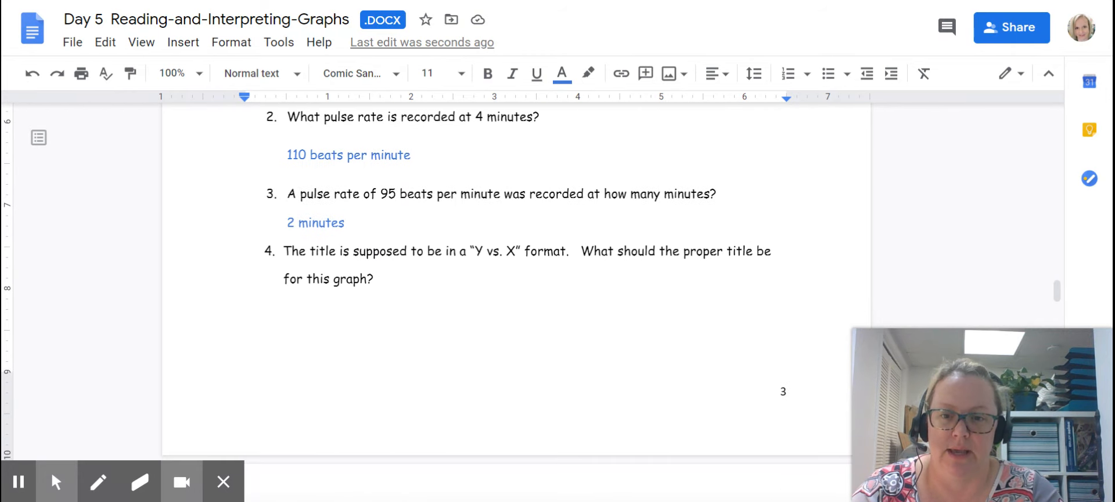
Type the blue answer "Pulse rate (beats per minute) vs. Minutes" beneath question 4.
{"action": "left_click", "coordinate": [286, 305]}
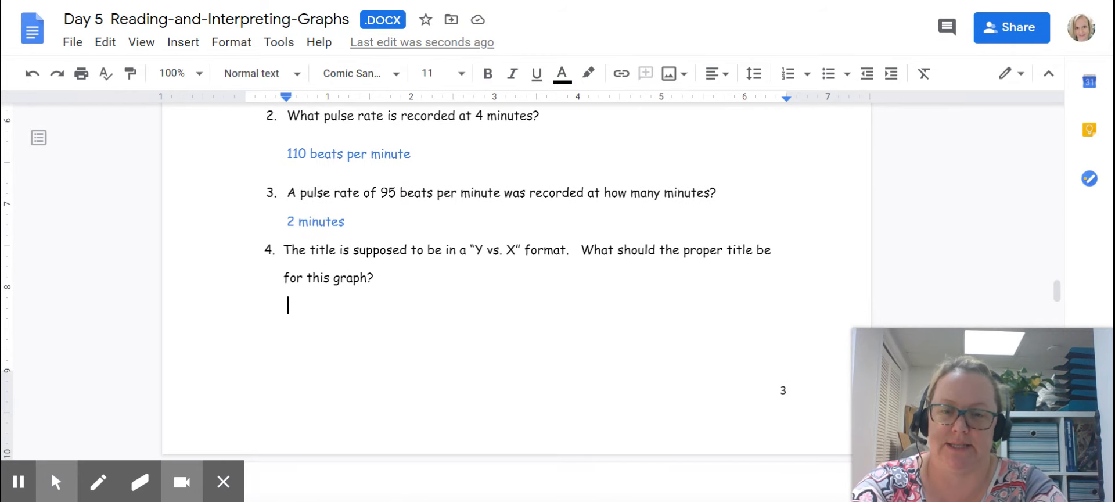
{"action": "left_click", "coordinate": [560, 73]}
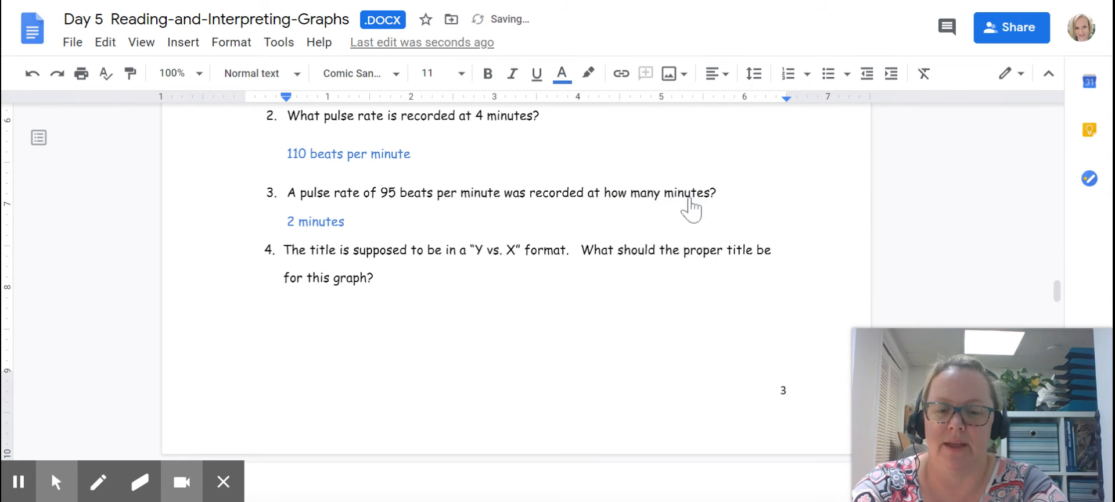
{"action": "type", "text": "Pul"}
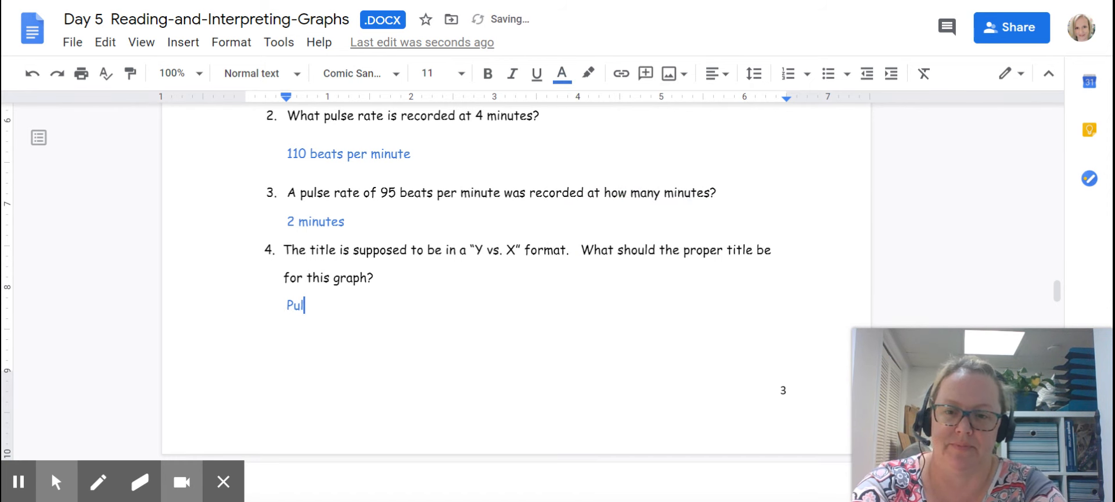
{"action": "type", "text": "se rate ("}
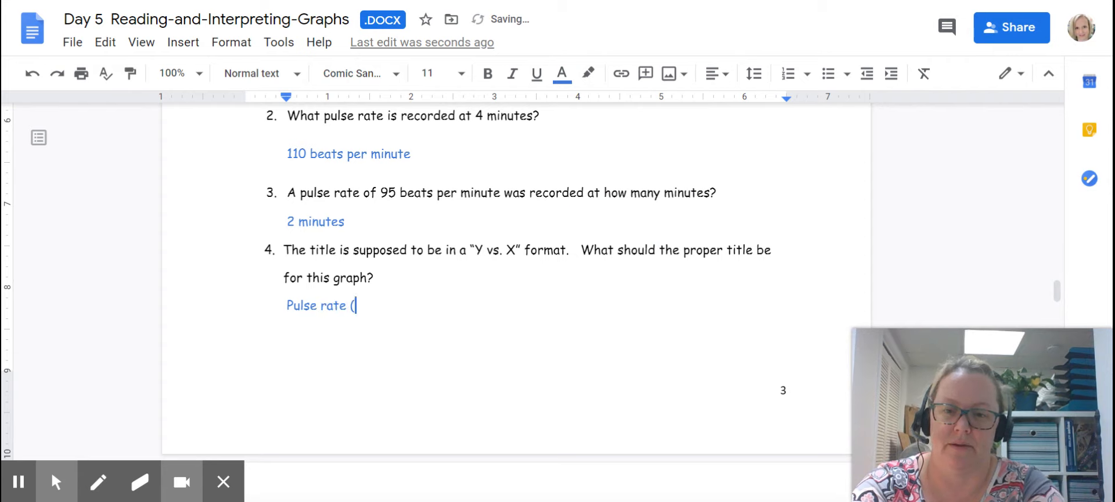
{"action": "type", "text": "beats per minute) vs. Min"}
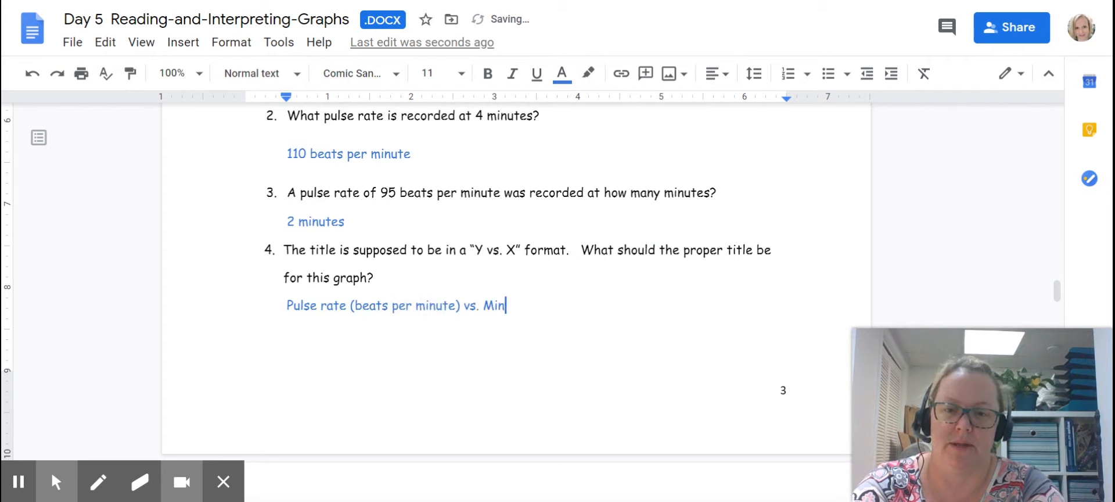
{"action": "type", "text": "utes"}
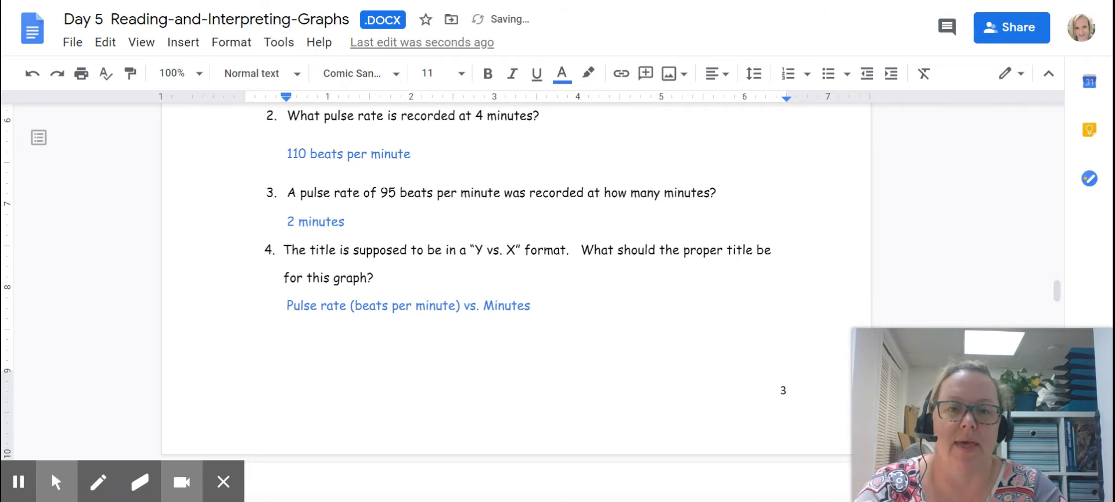
{"action": "left_click", "coordinate": [531, 305]}
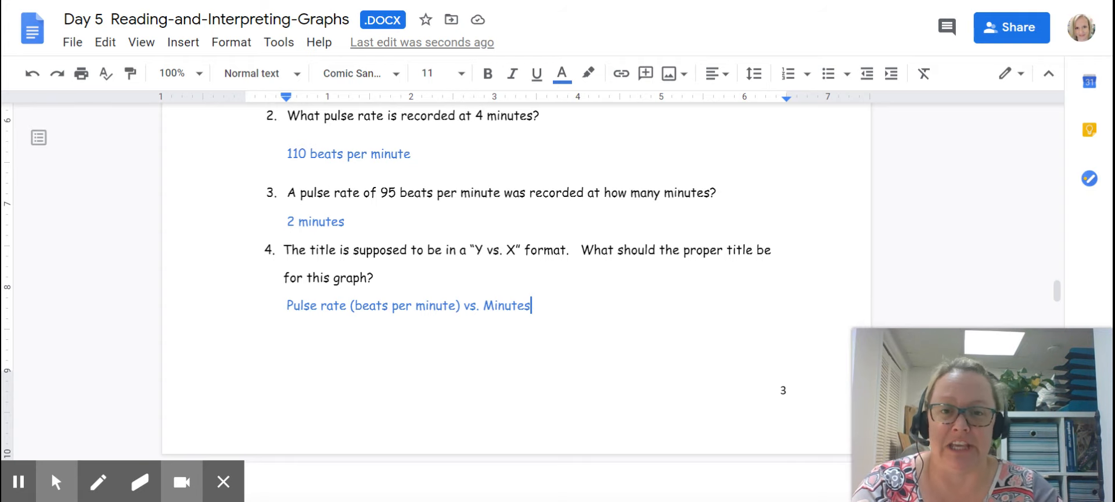
{"action": "scroll", "scroll_direction": "down", "scroll_amount": 3}
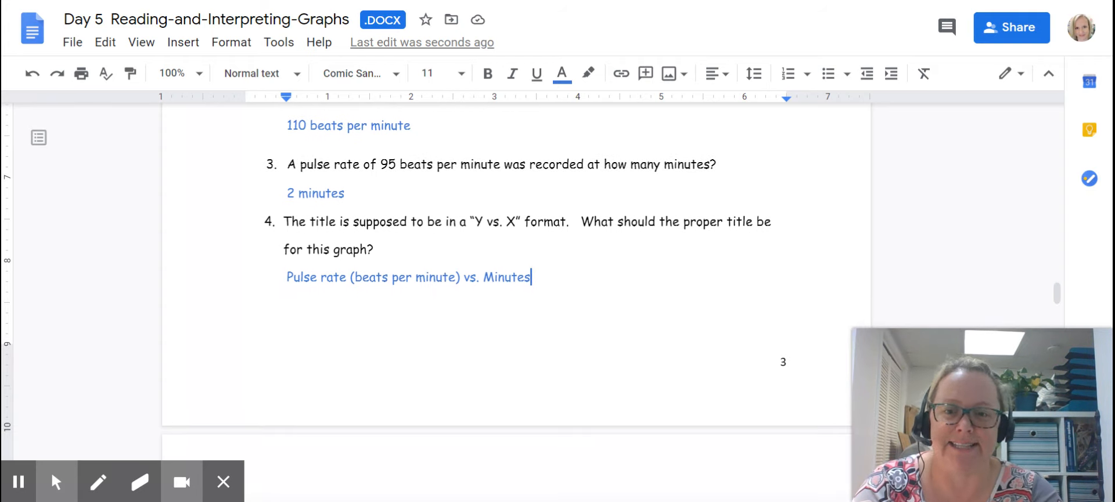
{"action": "scroll", "scroll_direction": "down", "scroll_amount": 3}
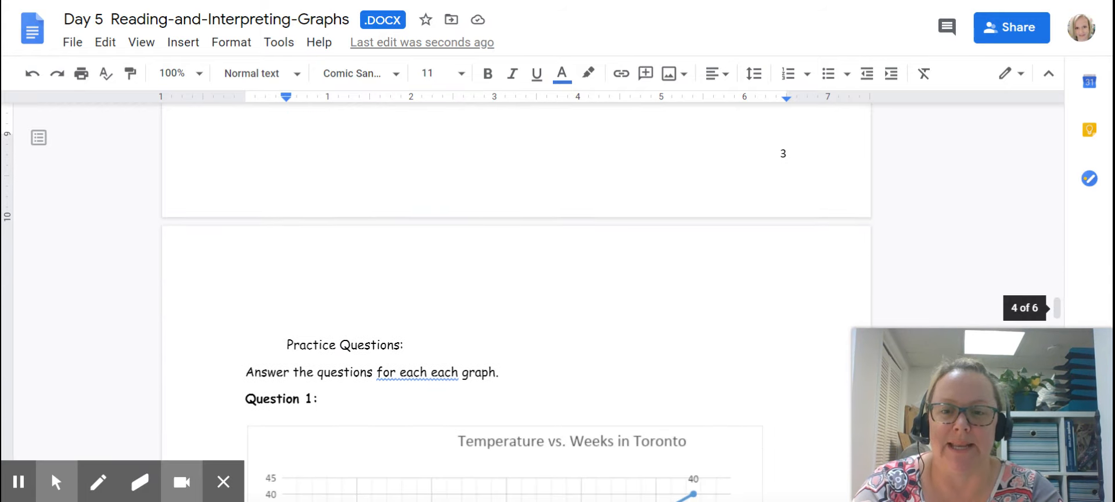
{"action": "scroll", "scroll_direction": "down", "scroll_amount": 3}
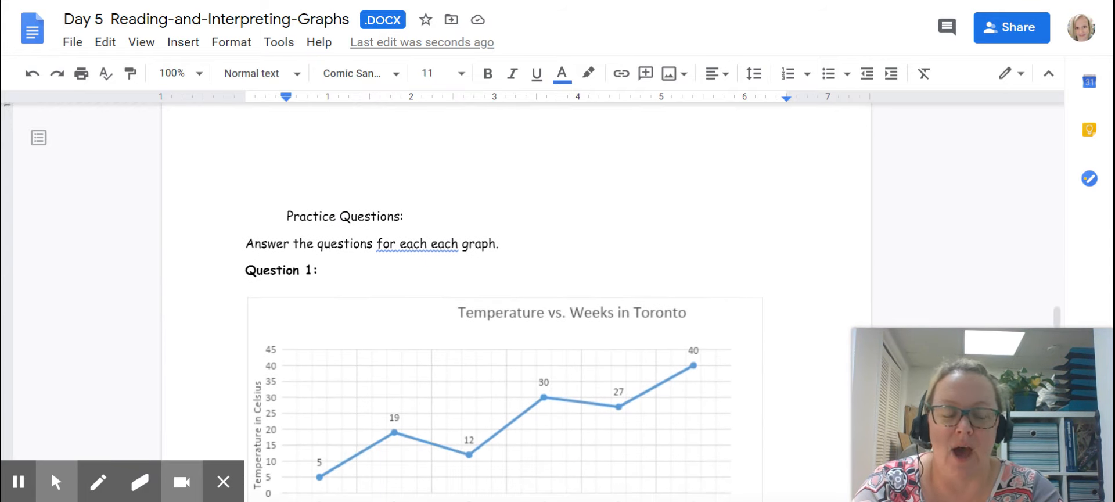
{"action": "scroll", "scroll_direction": "down", "scroll_amount": 3}
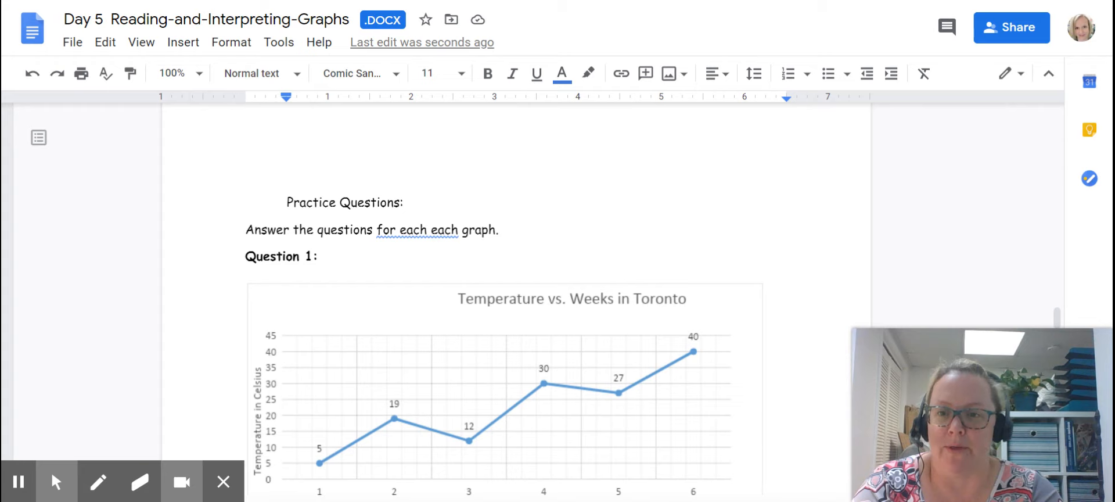
{"action": "scroll", "scroll_direction": "down", "scroll_amount": 3}
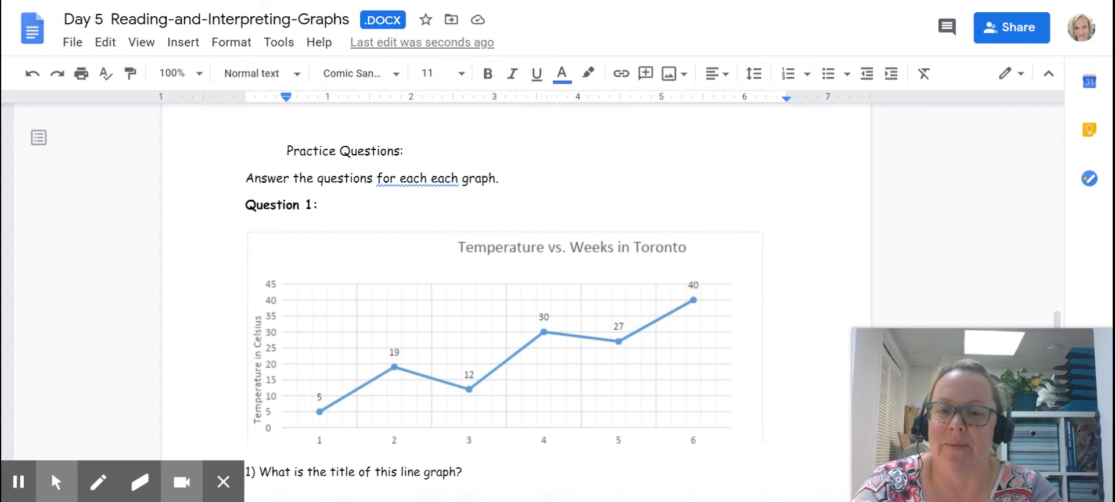
{"action": "scroll", "scroll_direction": "down", "scroll_amount": 3}
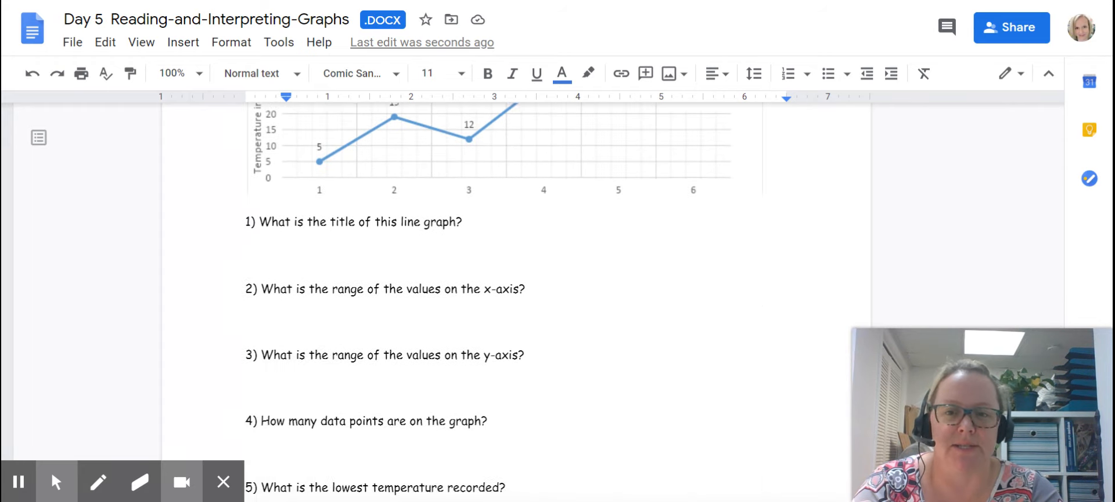
{"action": "scroll", "scroll_direction": "down", "scroll_amount": 3}
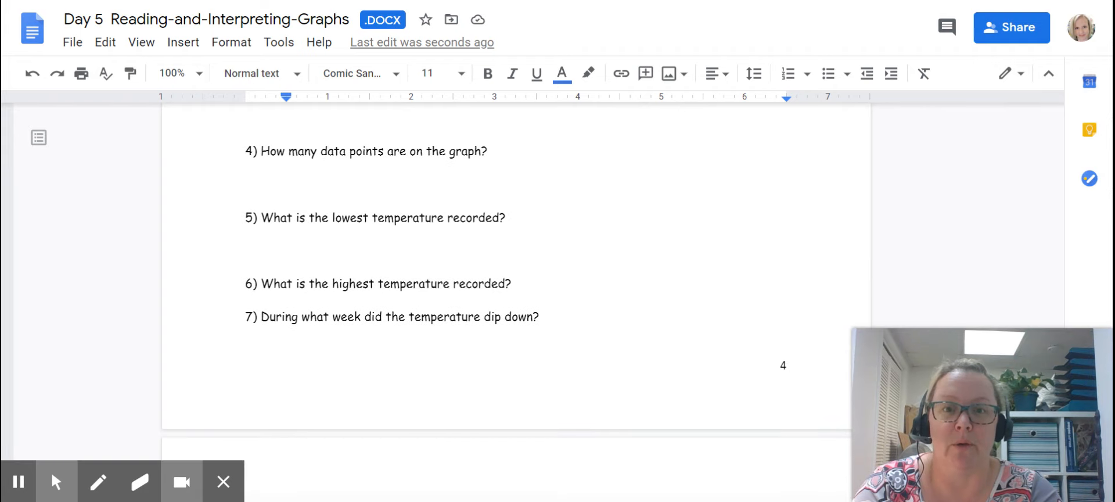
{"action": "scroll", "scroll_direction": "up", "scroll_amount": 3}
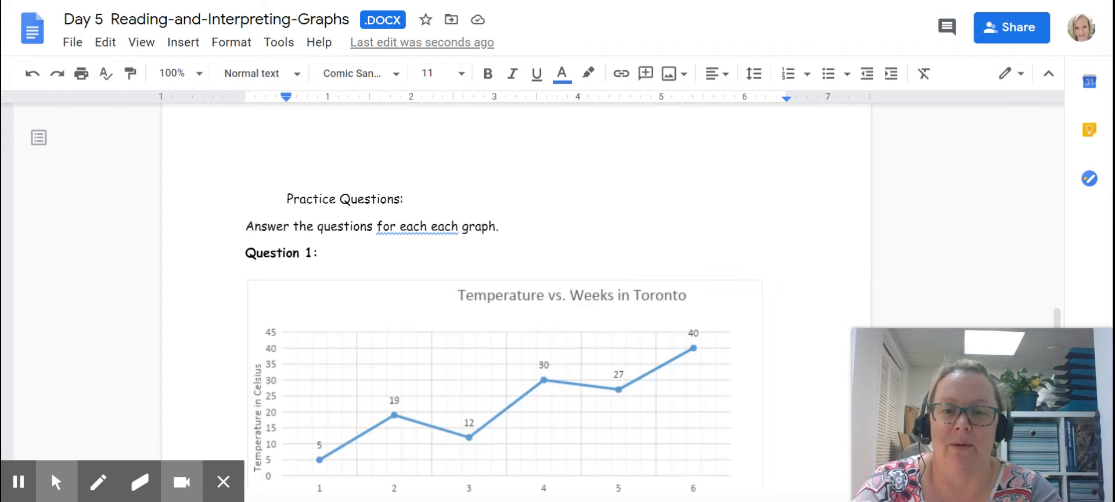
{"action": "scroll", "scroll_direction": "down", "scroll_amount": 3}
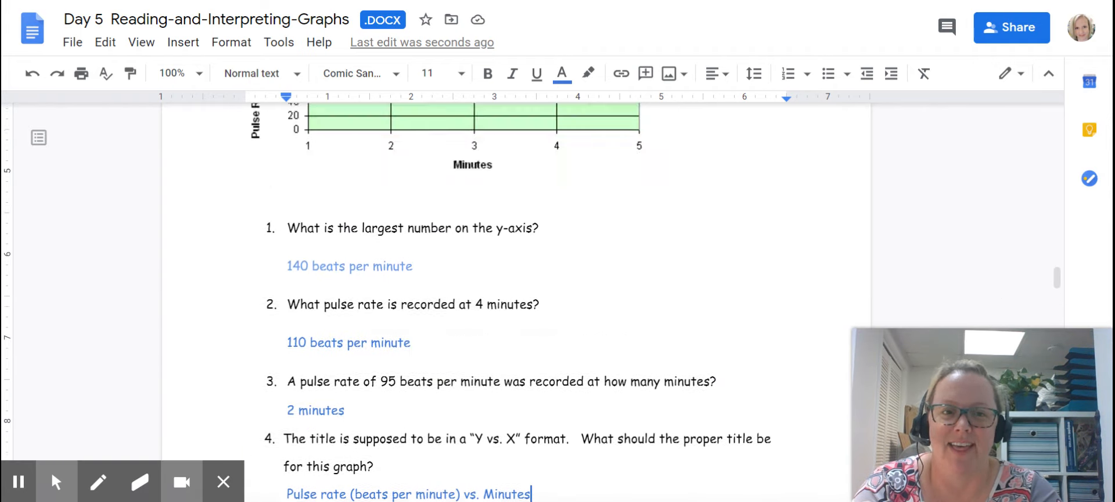
{"action": "scroll", "scroll_direction": "up", "scroll_amount": 3}
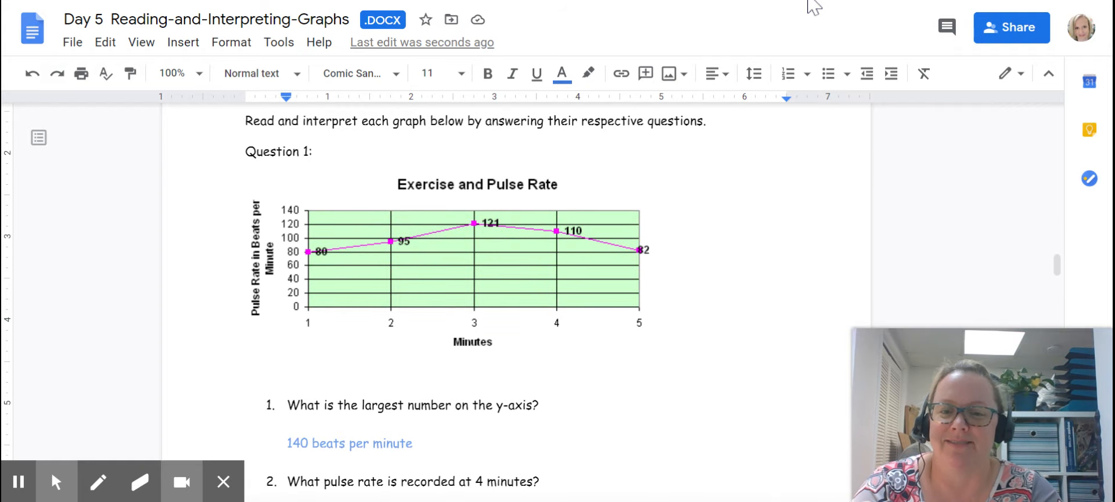